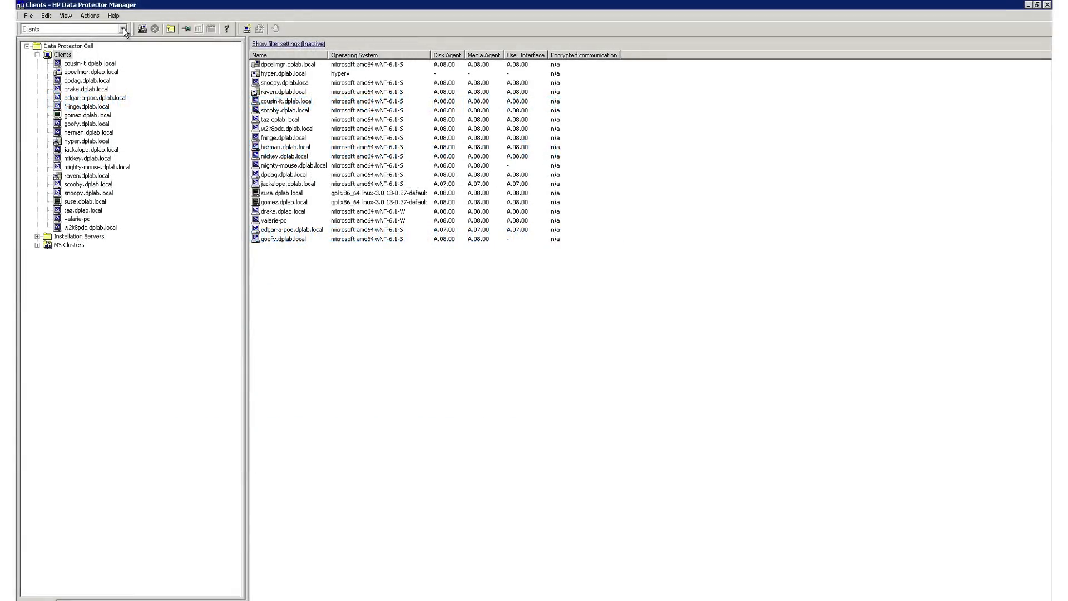
Start Add Clients and expand Microsoft Windows Network > DPLAB to pick GOOFY as the client system.
click(122, 29)
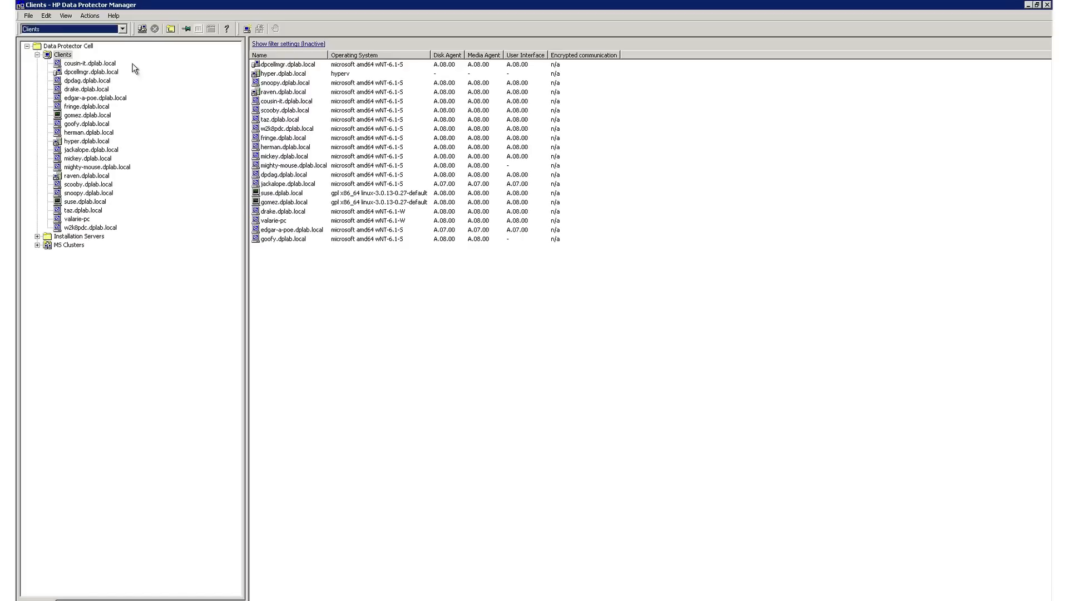
click(56, 53)
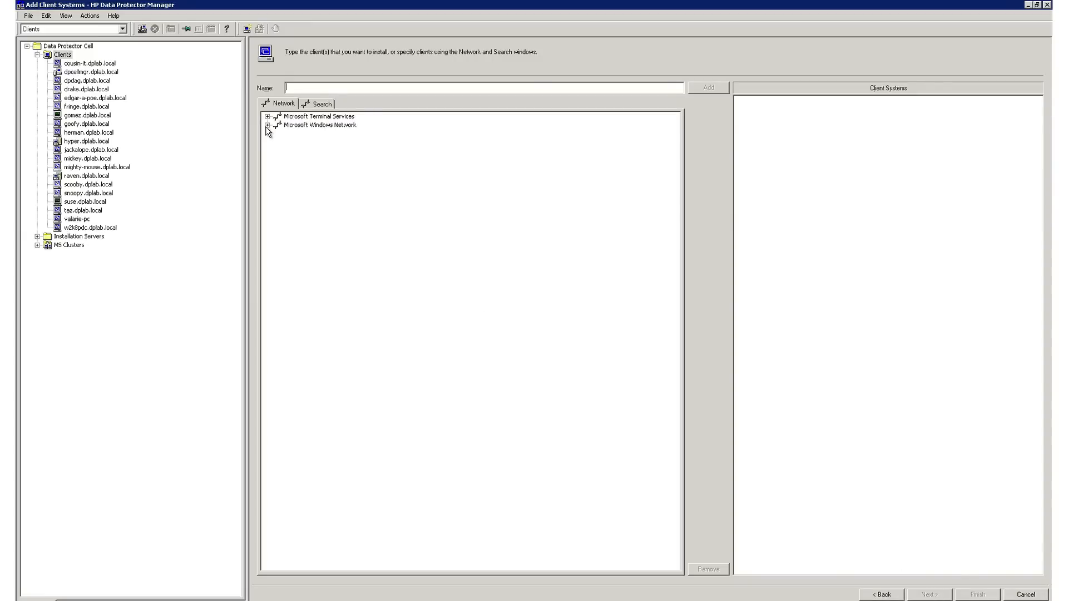
click(267, 124)
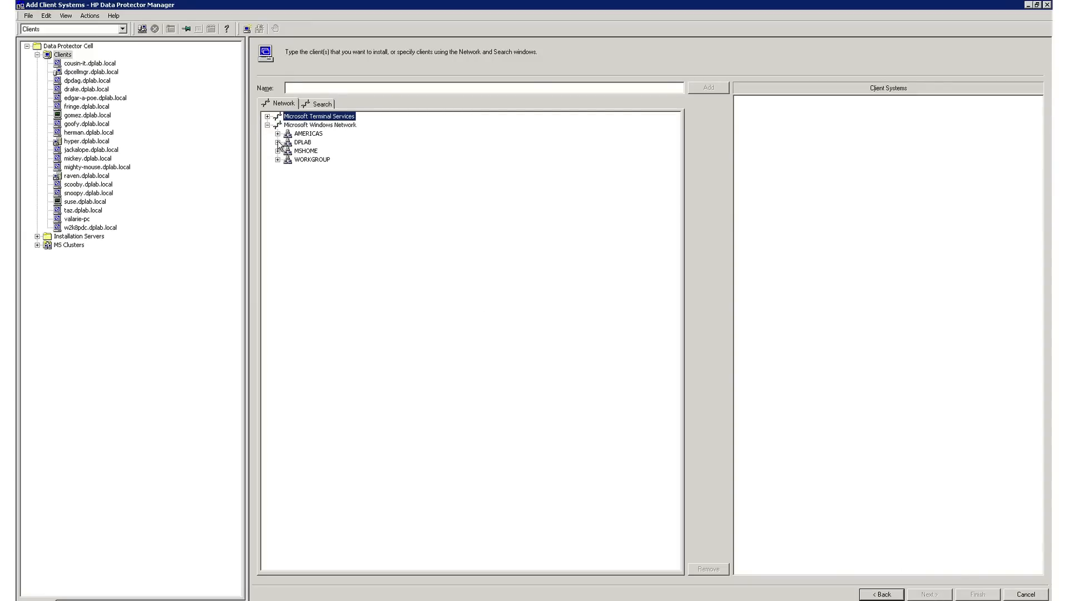
click(277, 142)
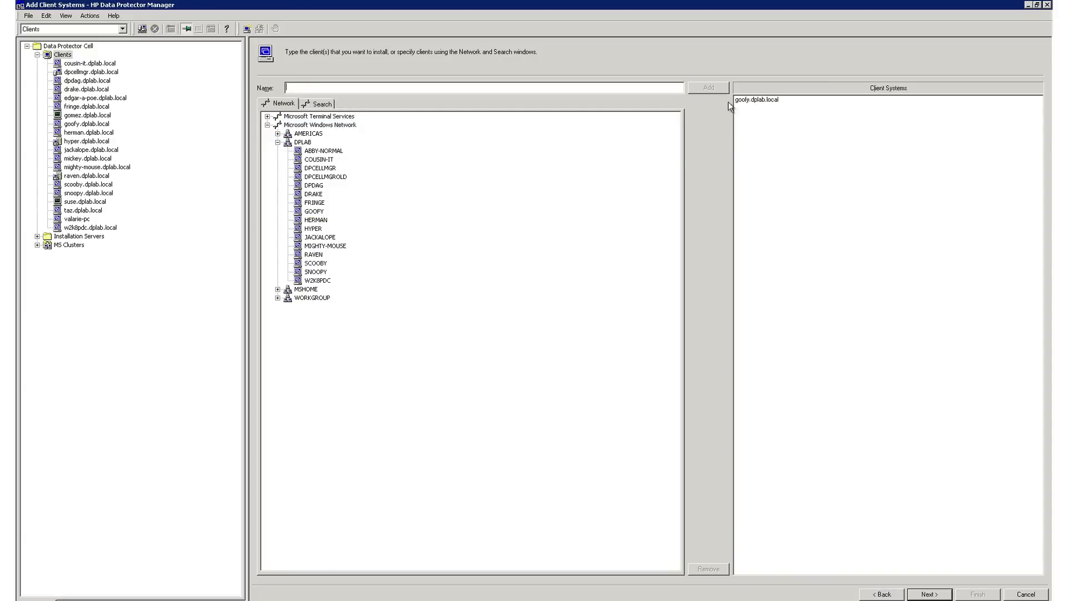
Move to the Components page and look through the Exchange, SQL and Oracle integration rows.
click(928, 594)
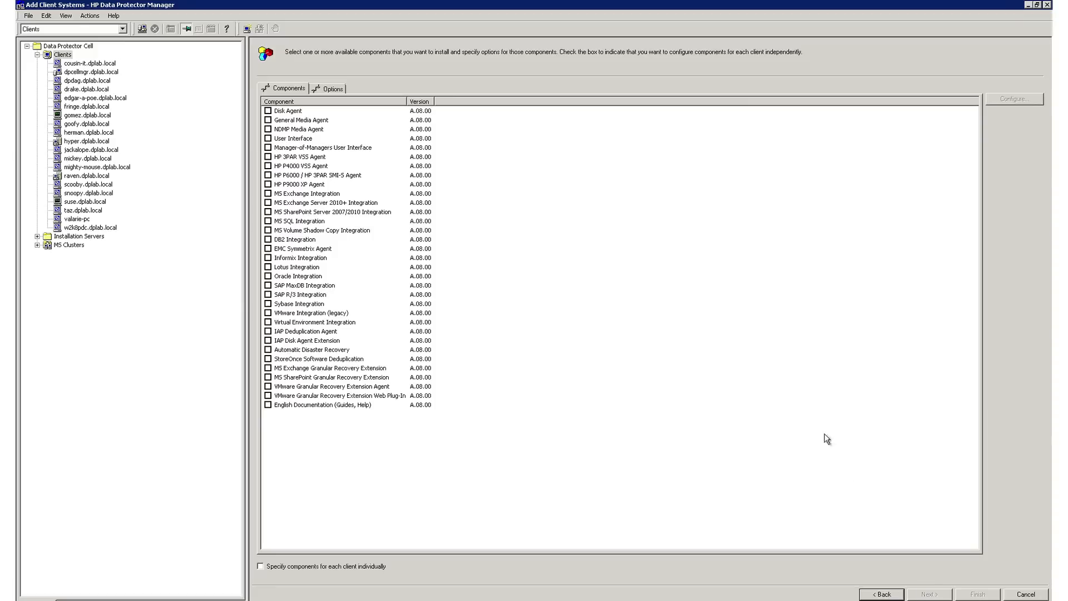
mouse_move(705, 330)
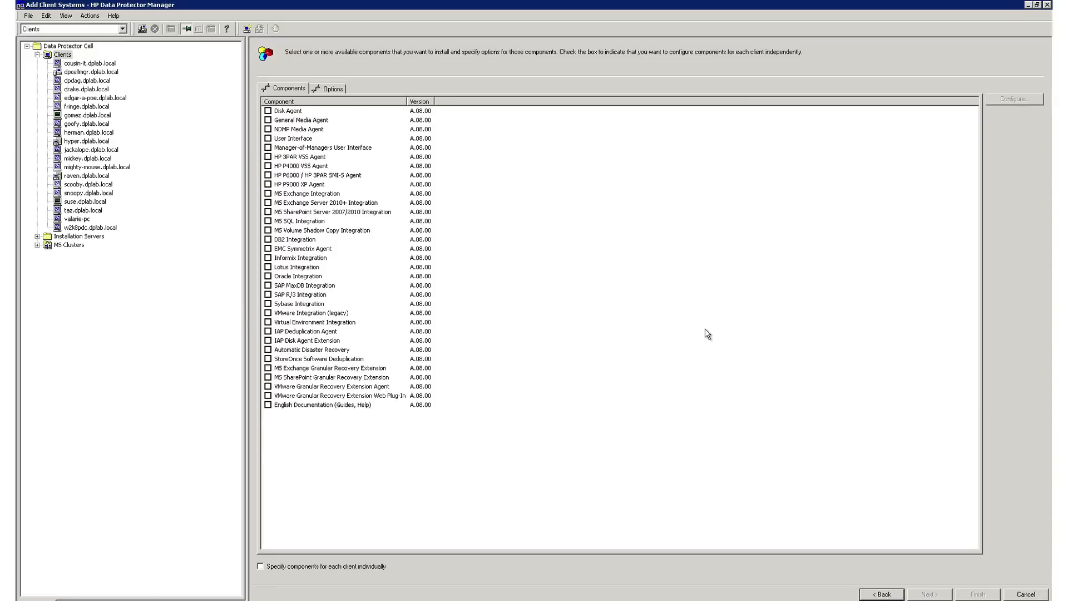
mouse_move(499, 325)
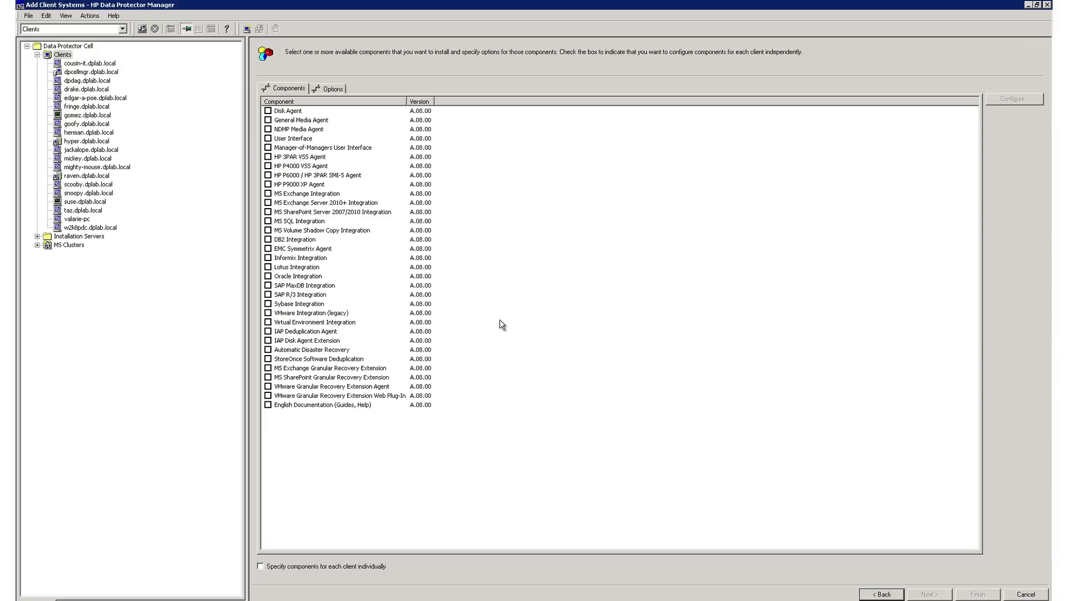
click(325, 202)
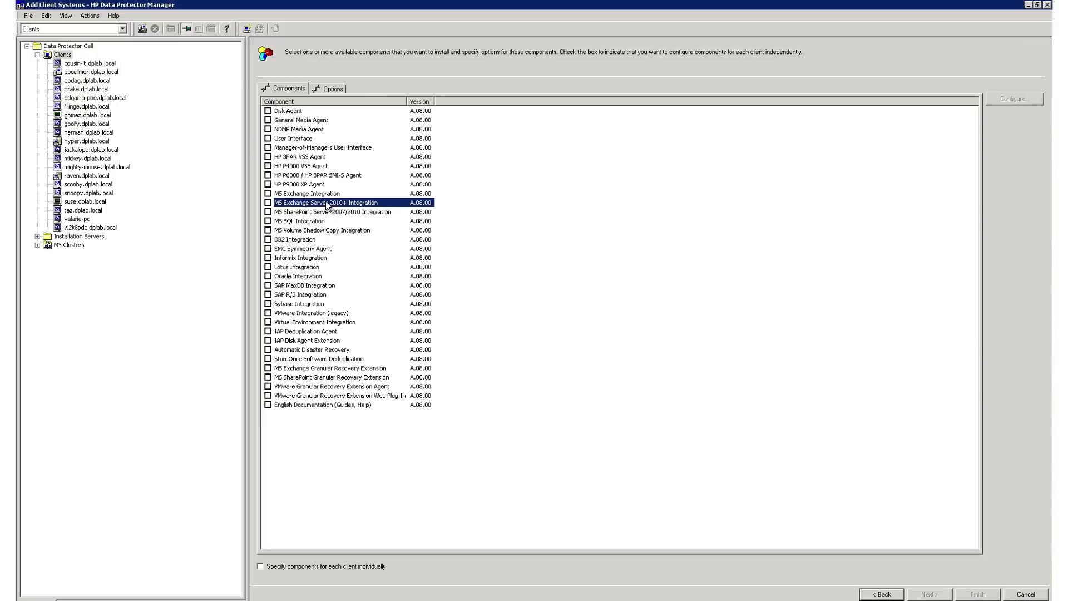
click(309, 220)
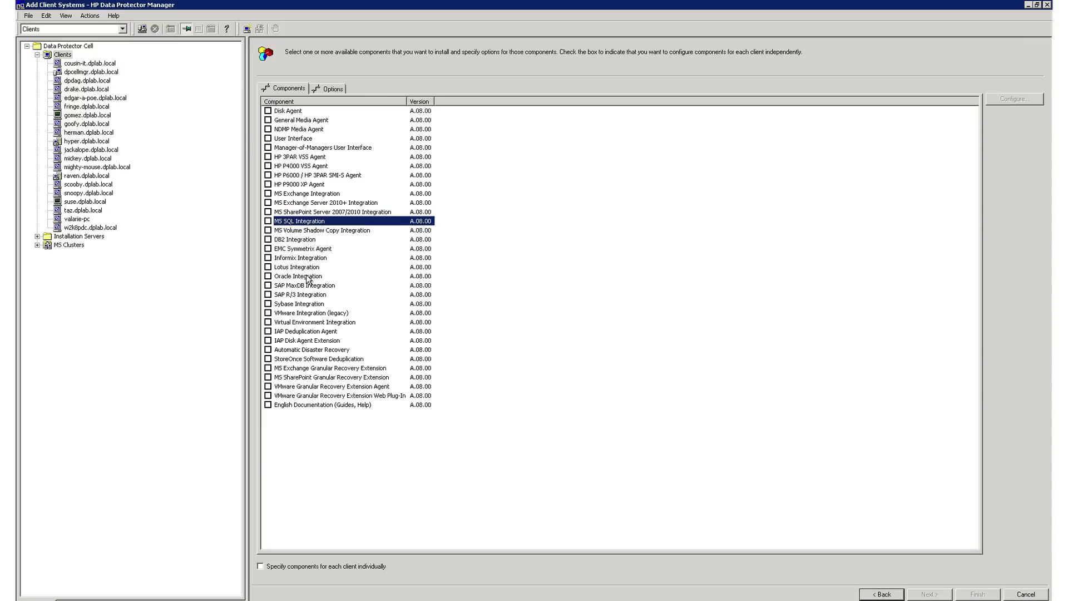
click(298, 276)
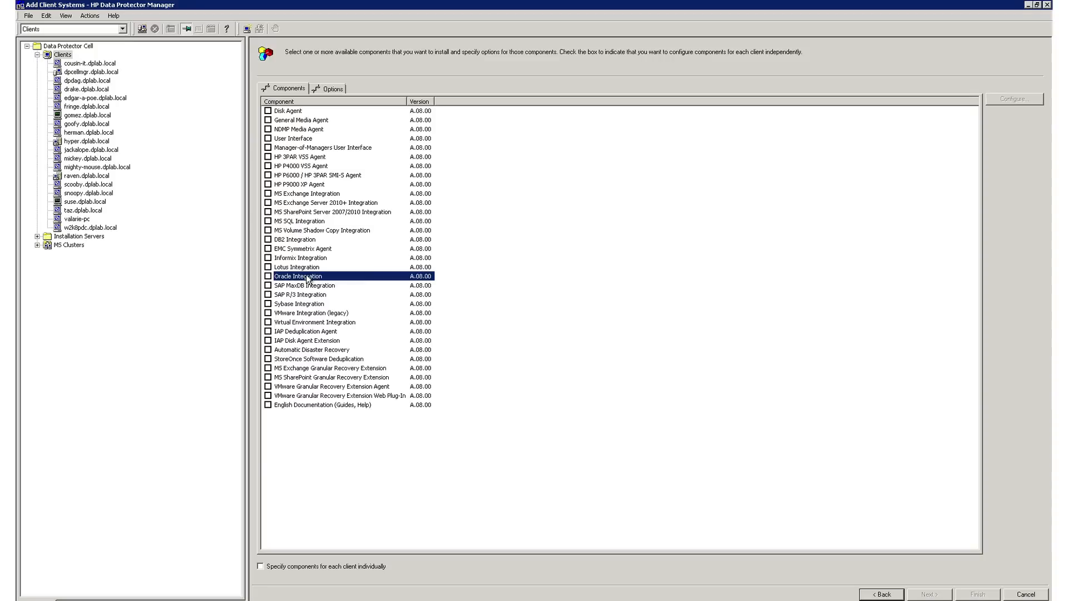
mouse_move(342, 182)
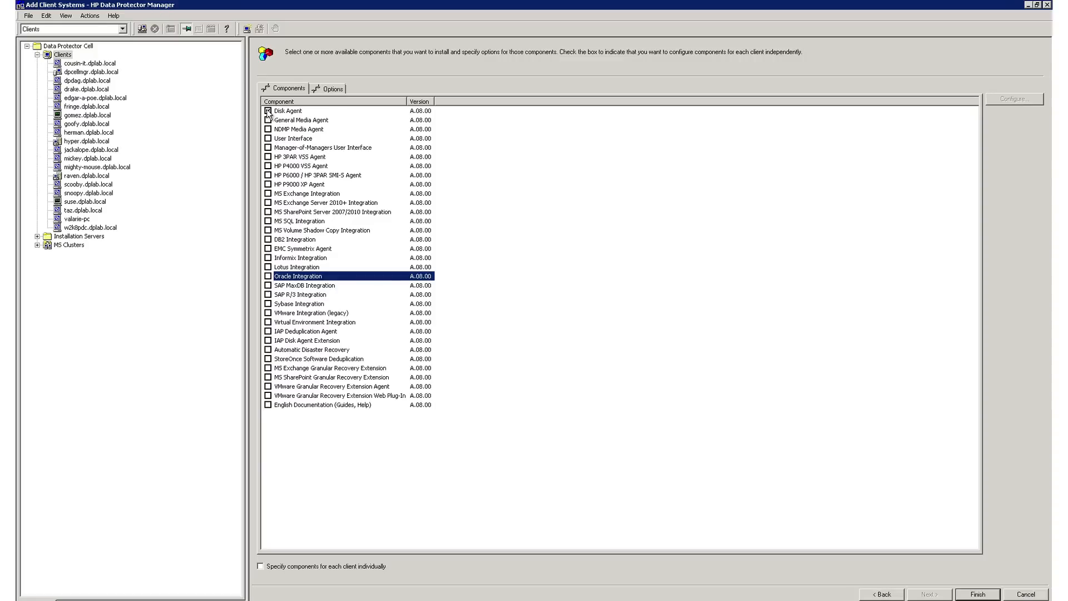
Install Disk Agent, General Media Agent and Oracle Integration on goofy.dplab.local and finish.
click(267, 110)
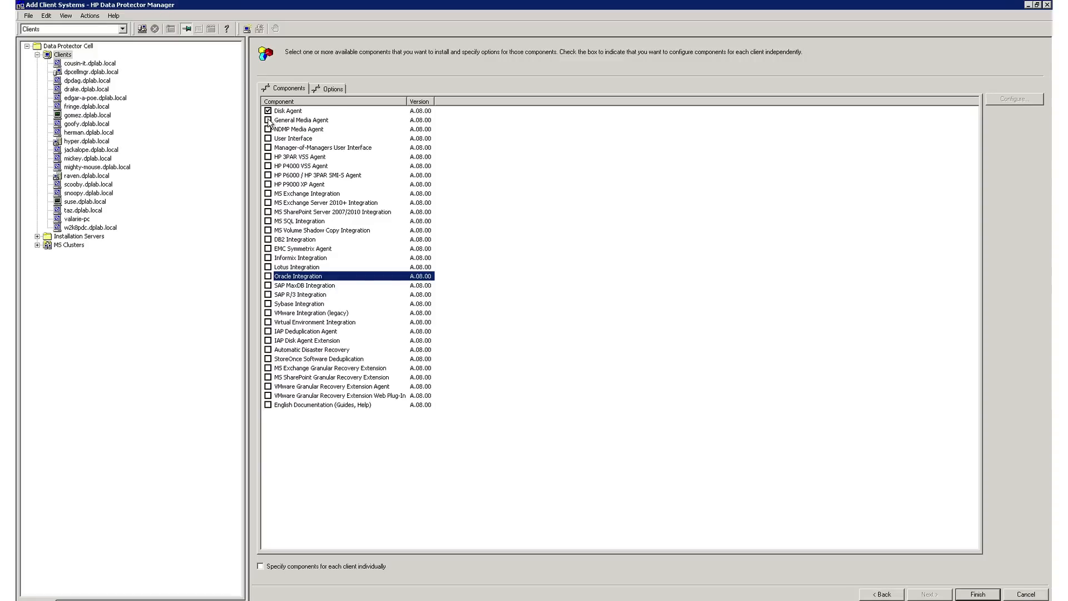
click(267, 130)
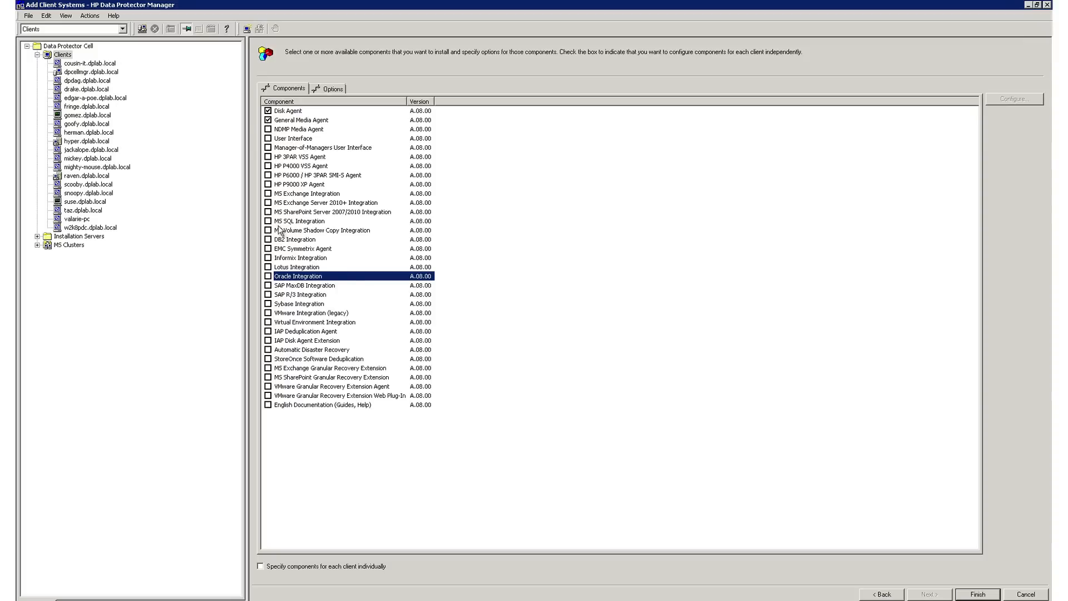
click(266, 276)
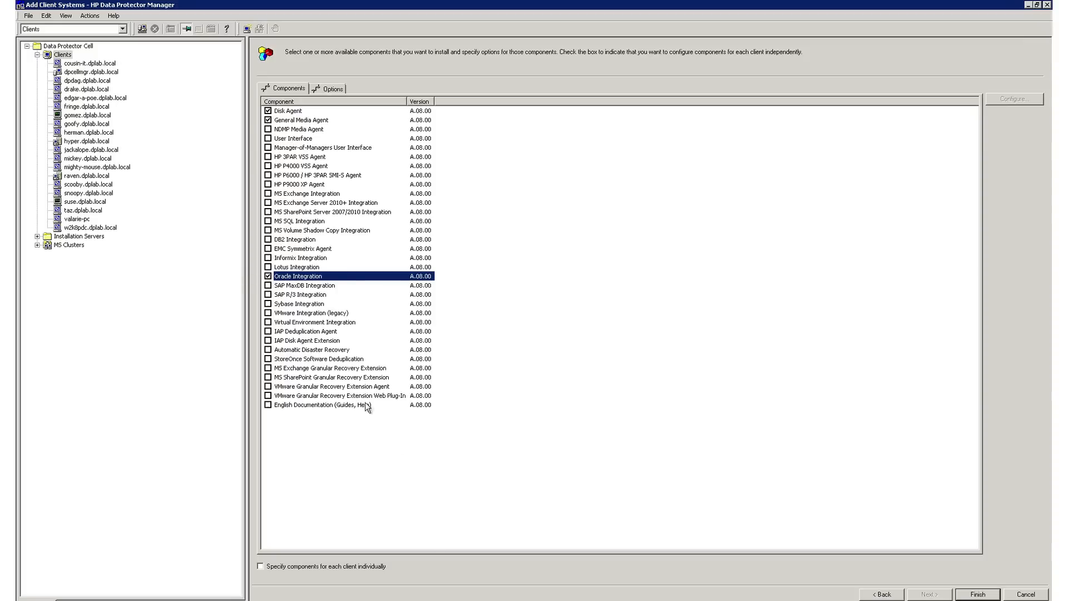
click(981, 594)
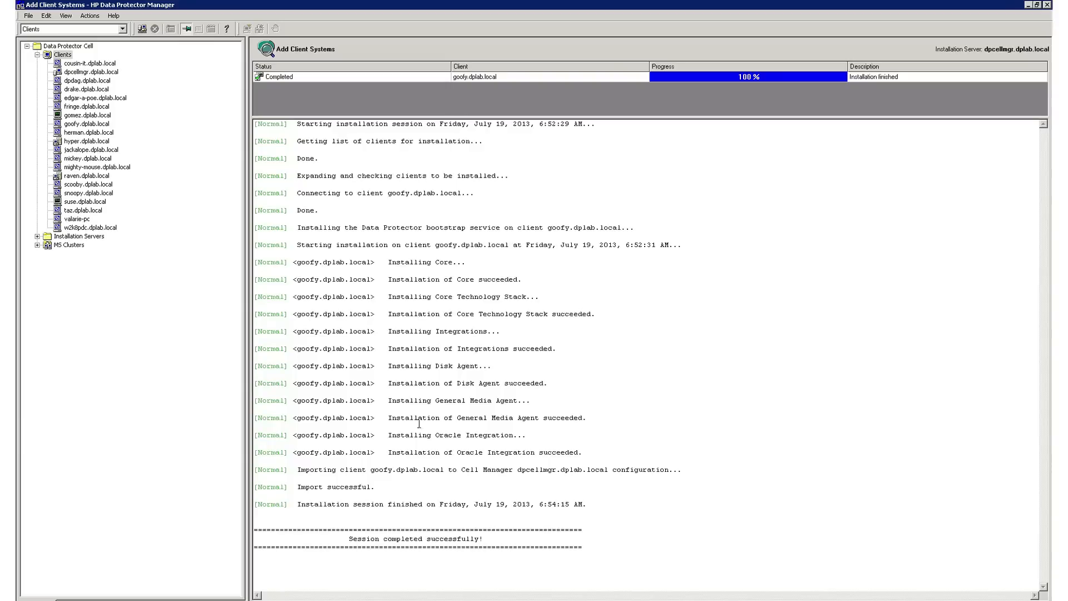
mouse_move(482, 287)
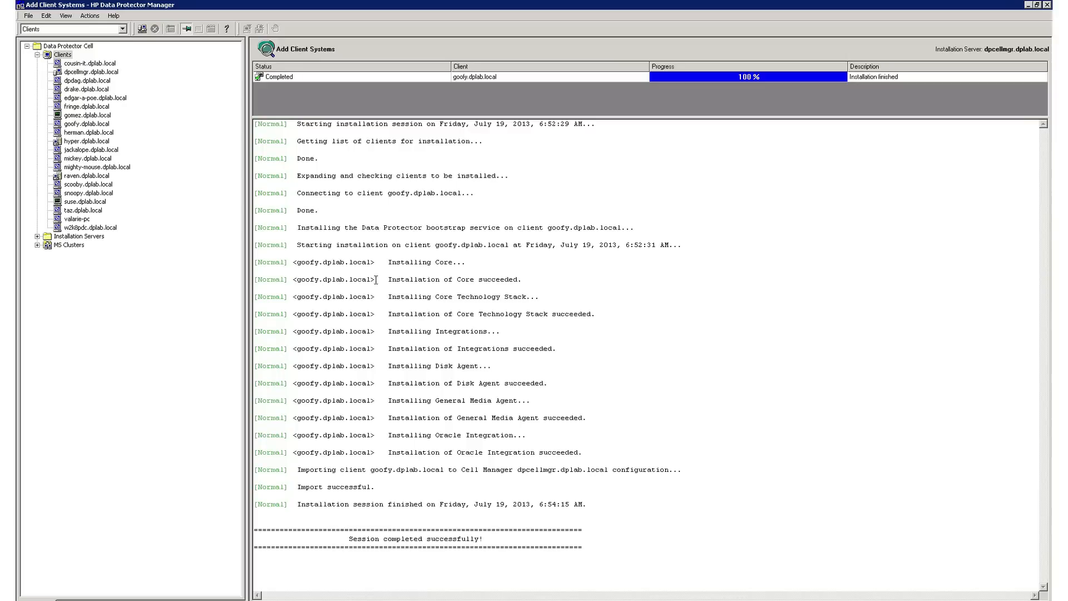
mouse_move(118, 71)
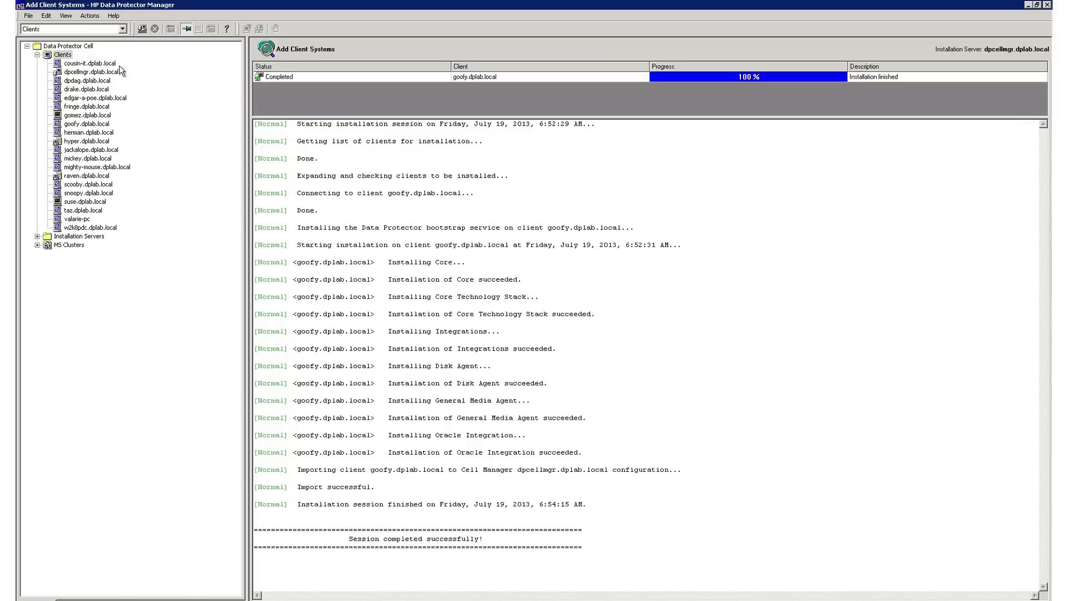
Show the Context list with Clients, Users, Devices & Media, Backup and other areas.
click(123, 28)
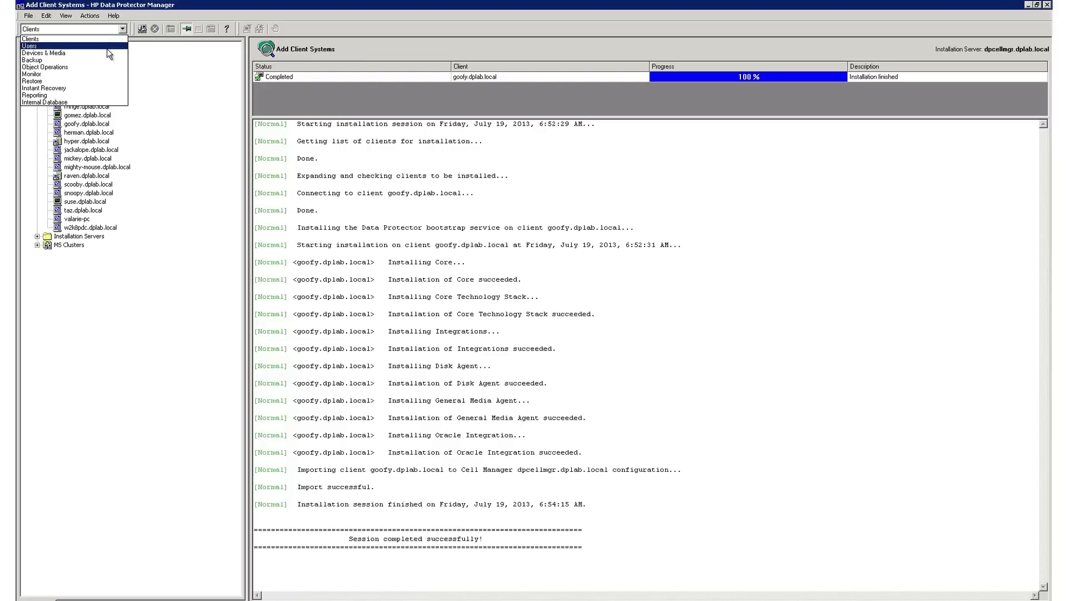
mouse_move(107, 51)
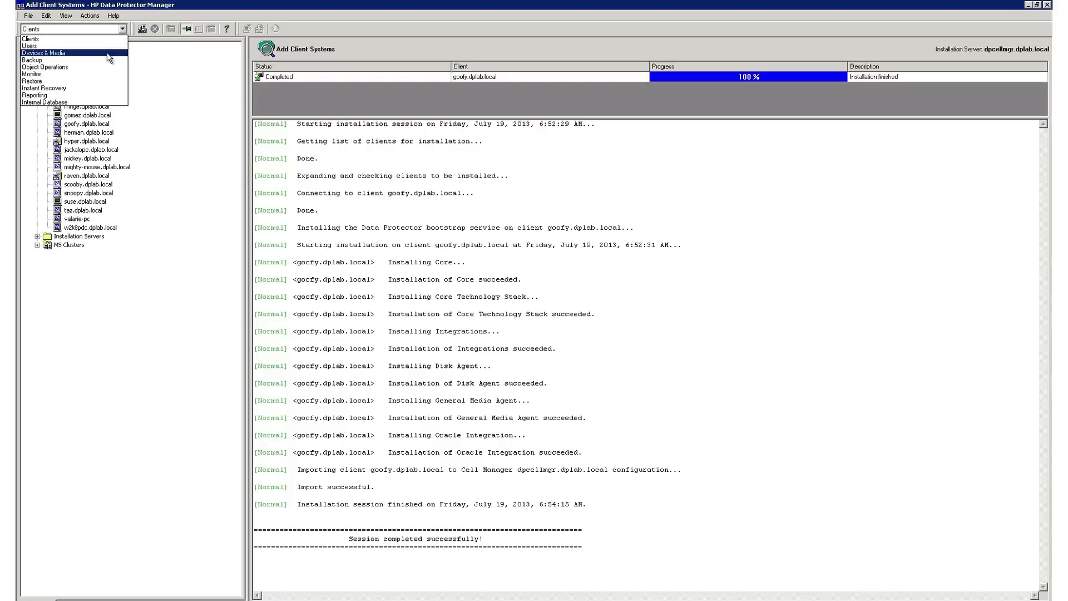
Switch to Devices & Media, browse the MSL G3 and StoreOnce devices and show StoreOnce VSA2 properties.
click(47, 51)
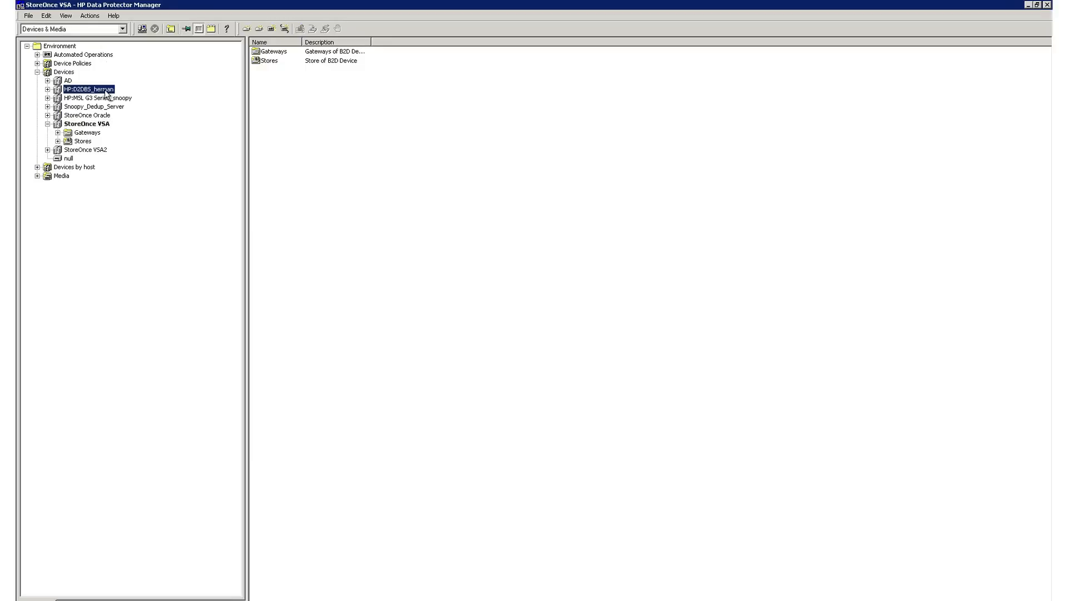
click(85, 98)
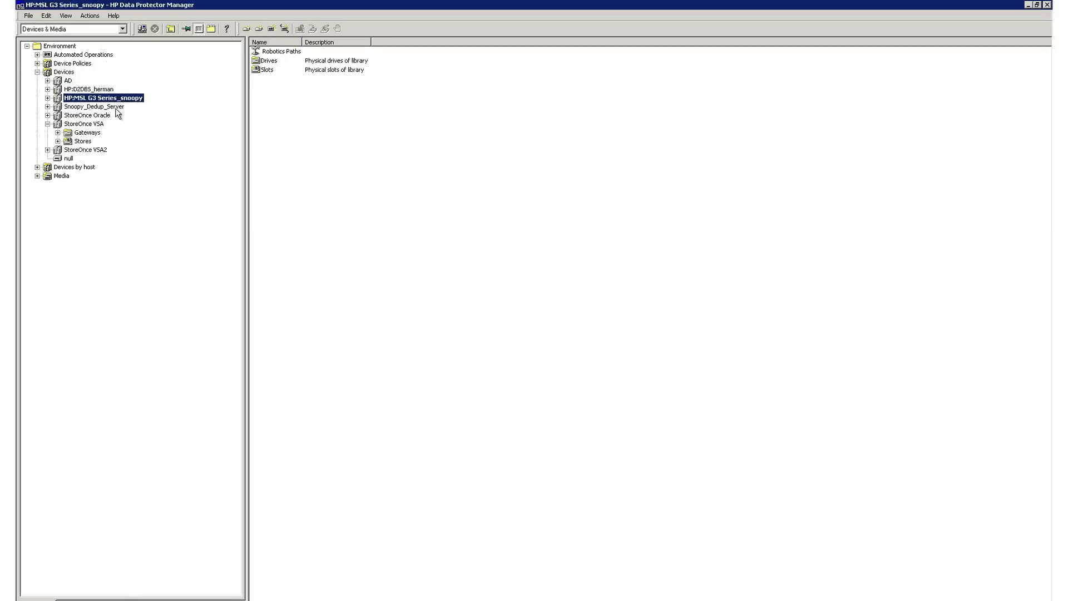
click(74, 114)
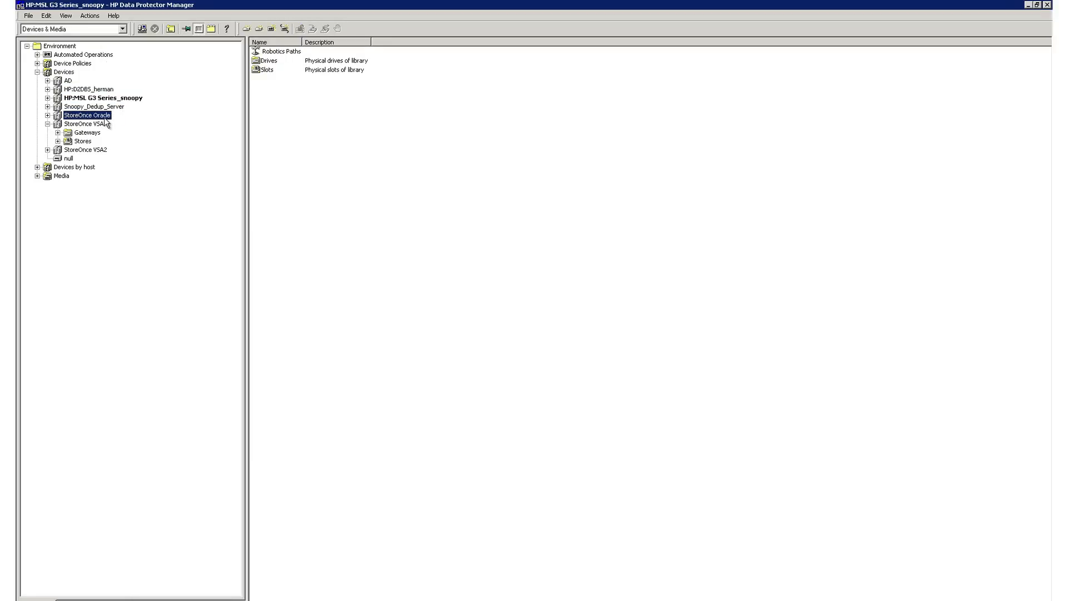
click(78, 149)
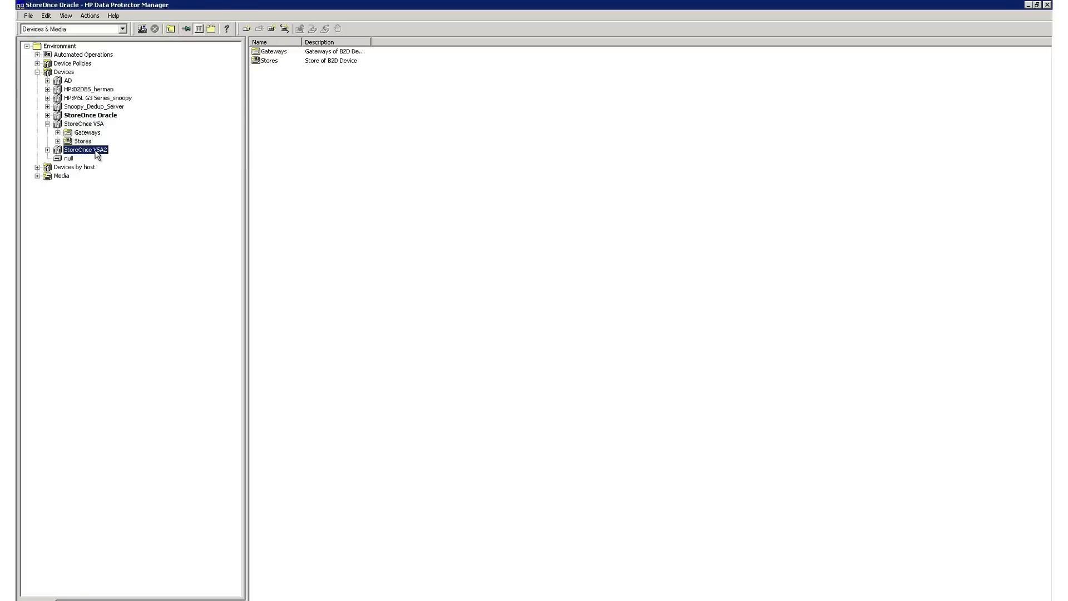
right_click(93, 153)
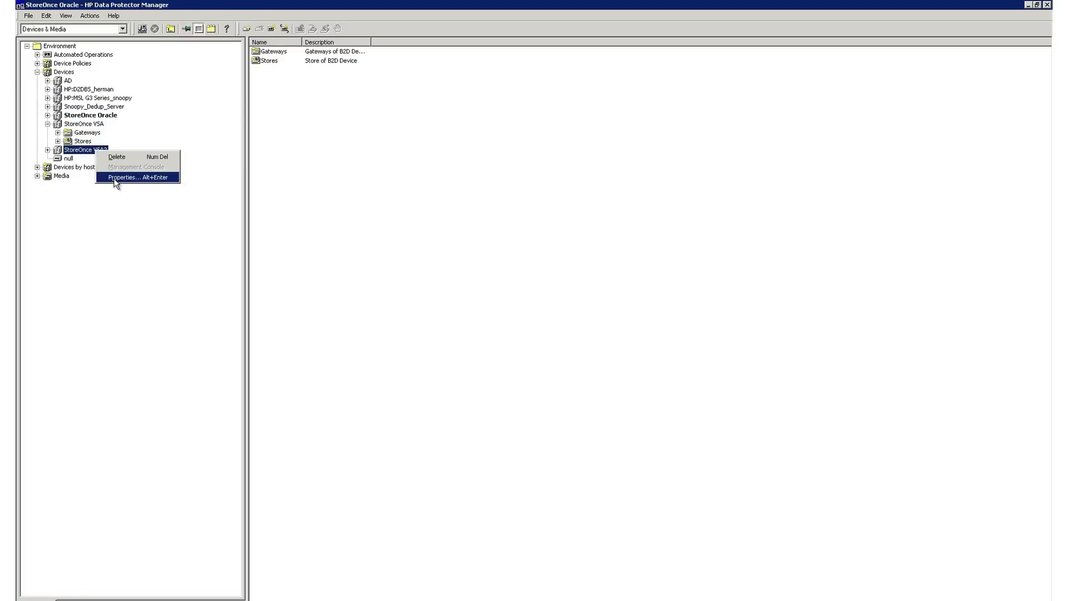
click(131, 176)
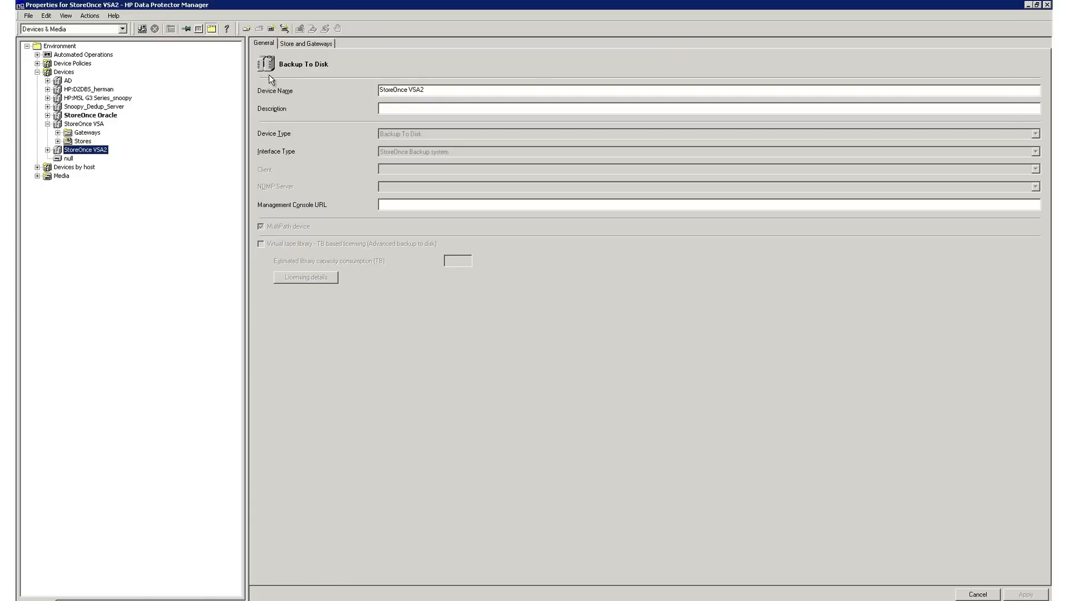
Review the StoreOnce VSA2 store and gateways settings and cancel the dialog unchanged.
click(305, 43)
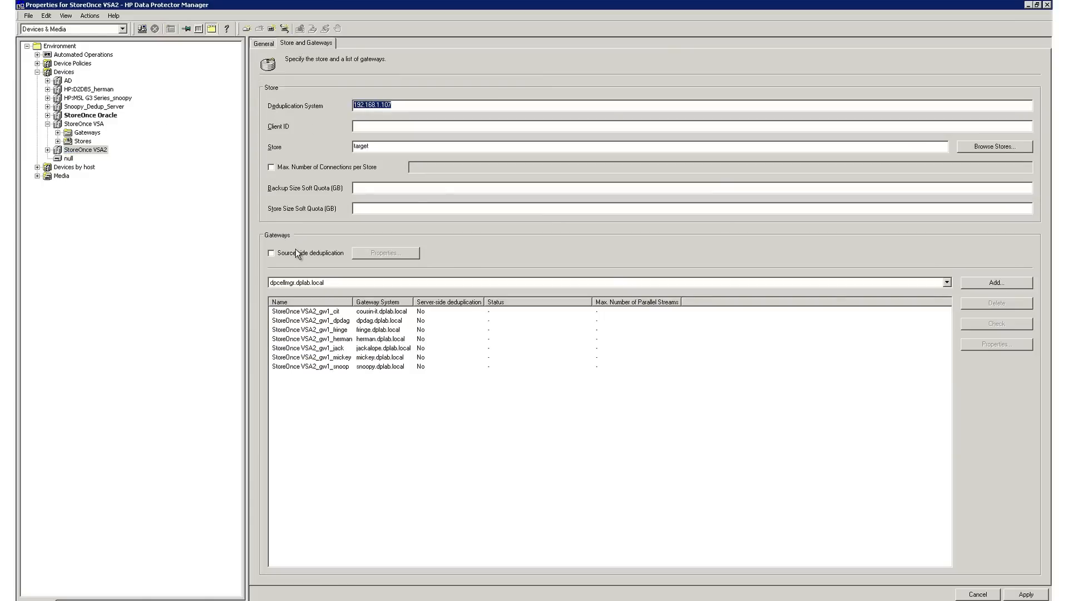
click(270, 252)
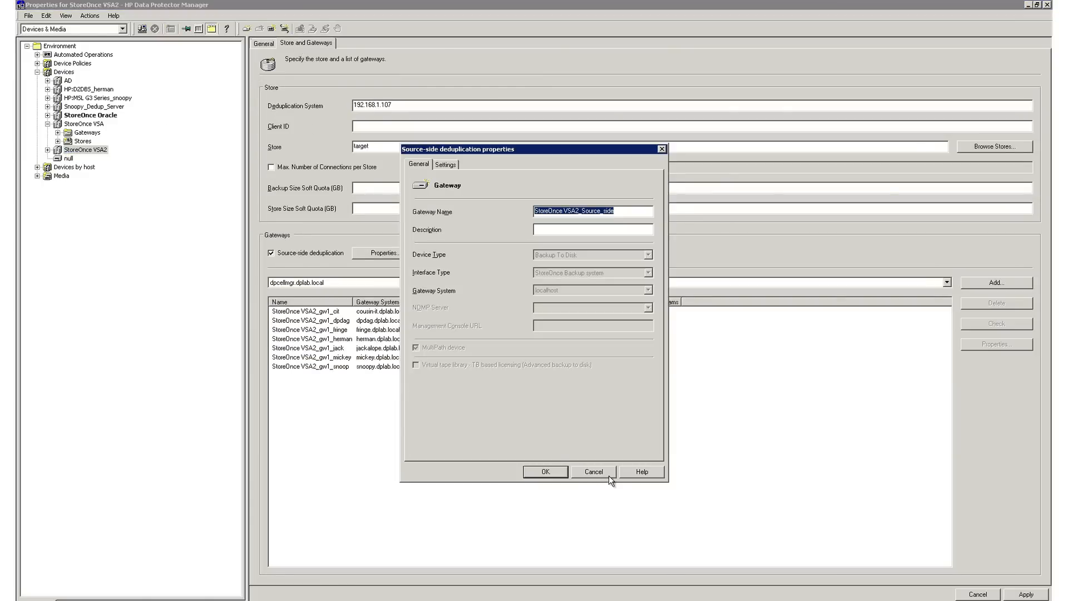
click(592, 472)
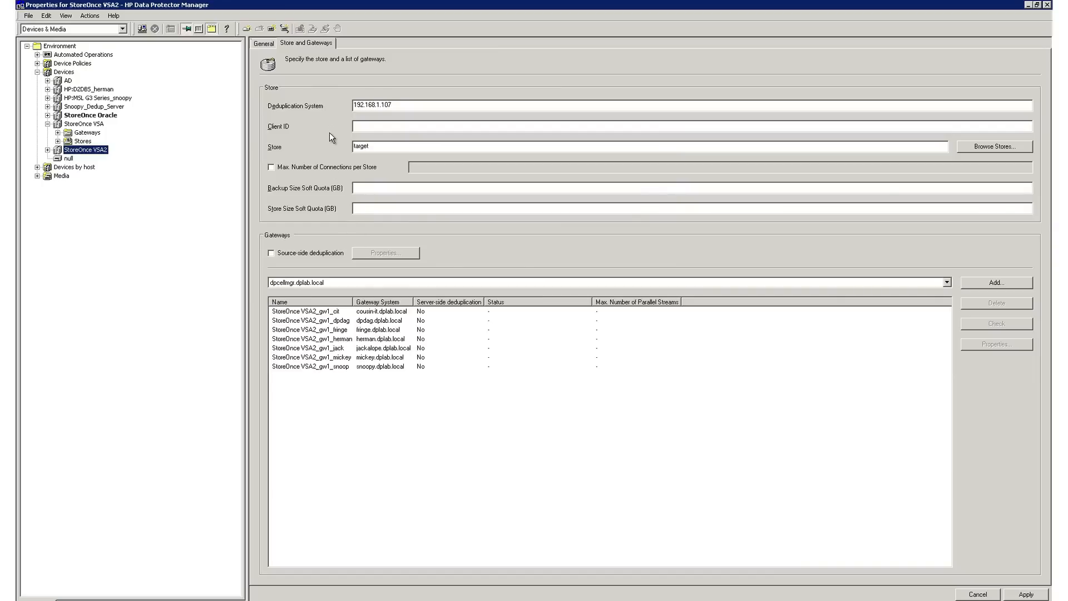
mouse_move(321, 145)
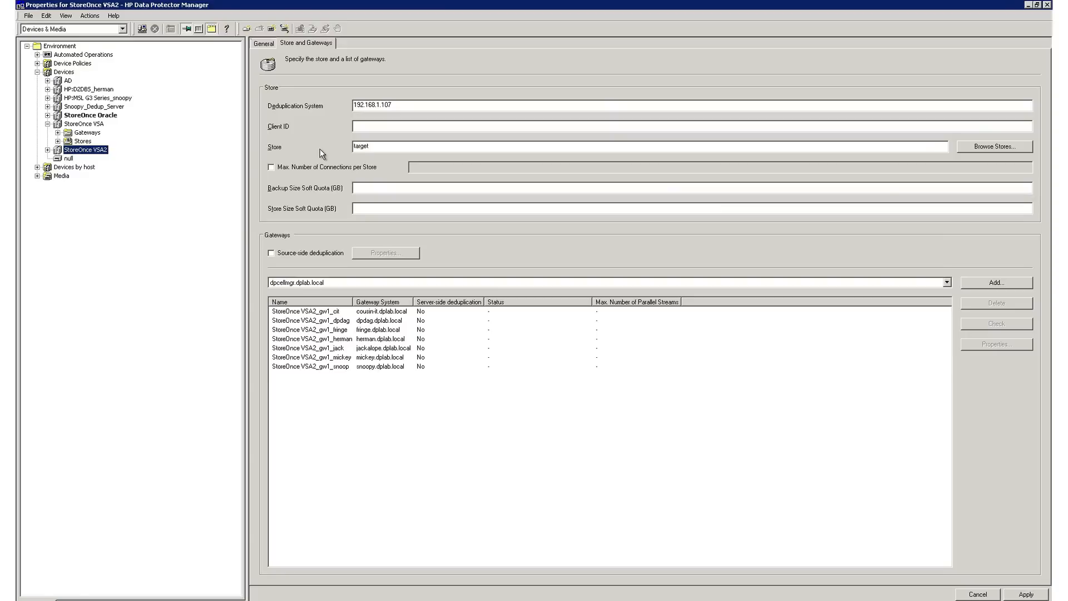
mouse_move(314, 155)
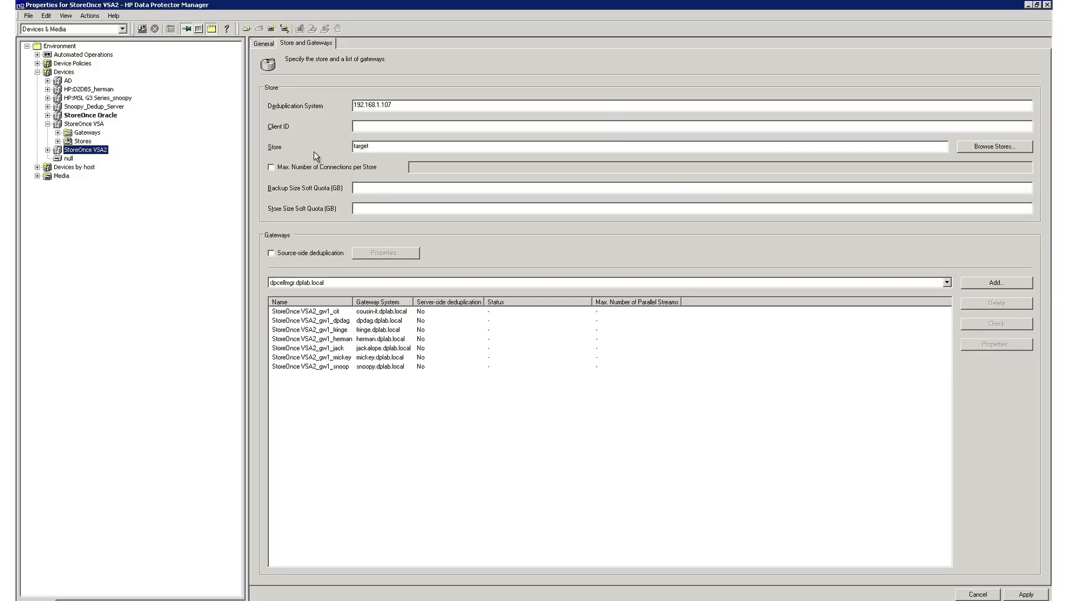
mouse_move(312, 158)
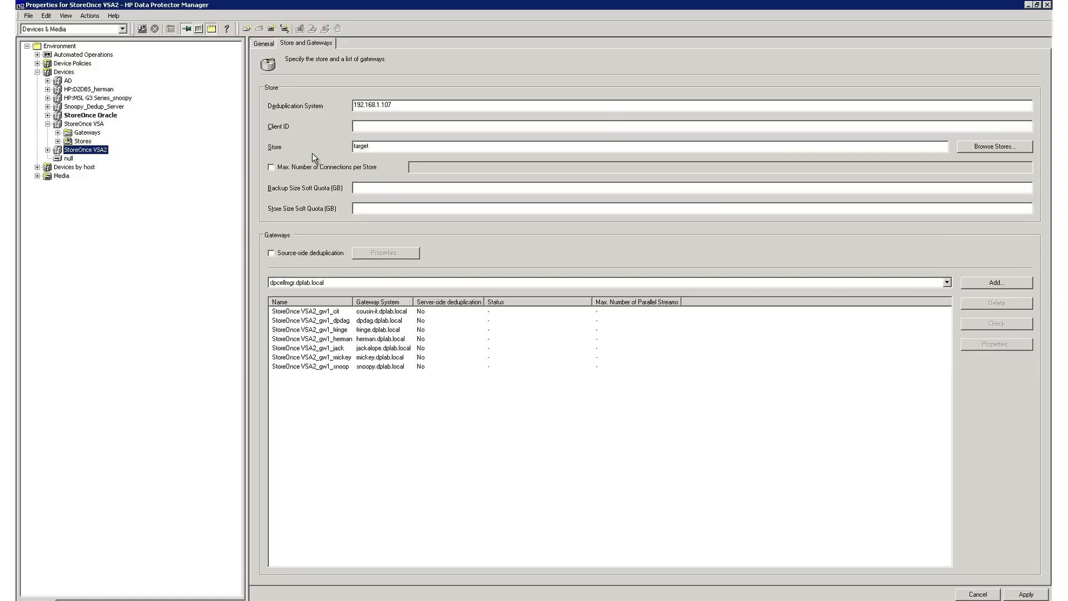
mouse_move(291, 171)
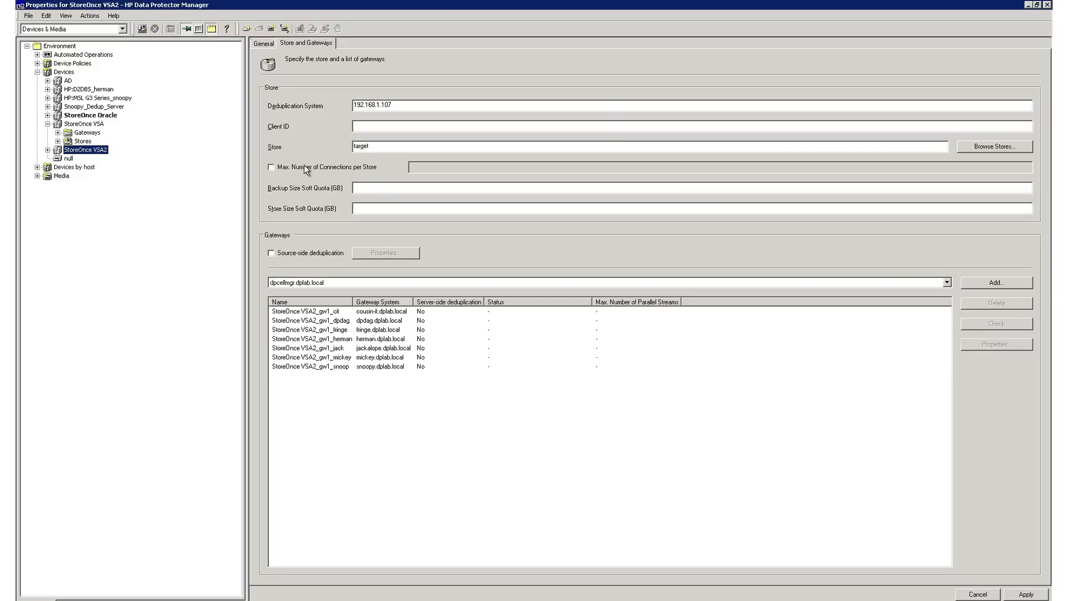
mouse_move(146, 211)
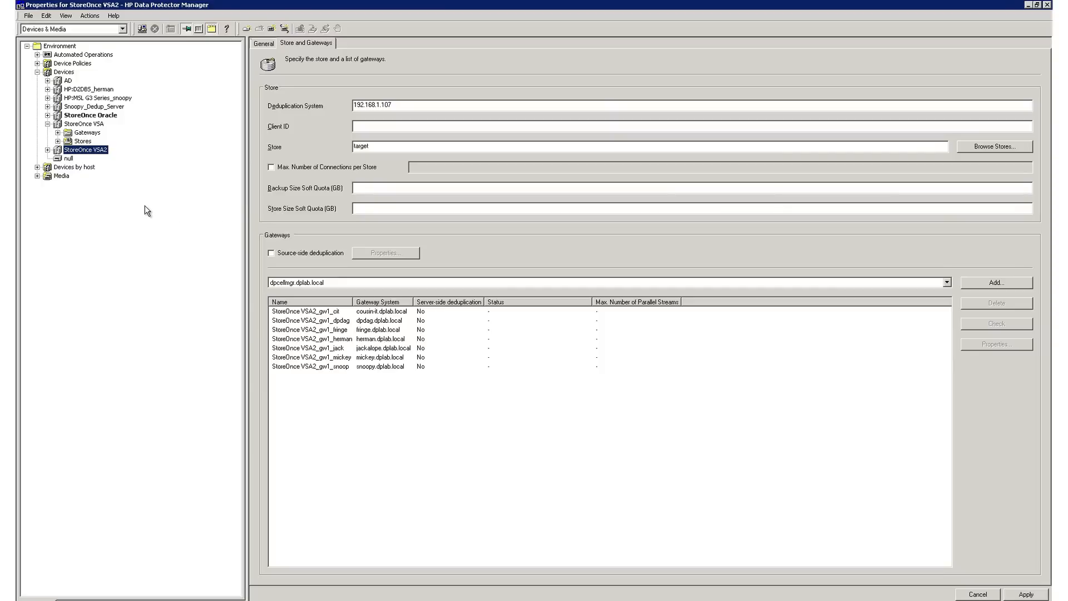
mouse_move(140, 145)
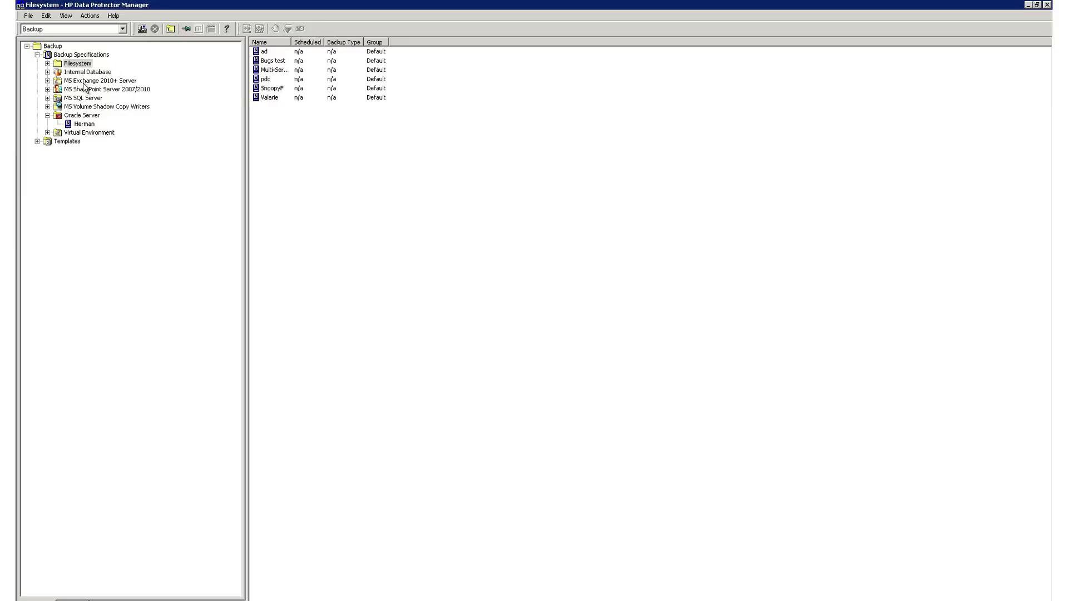
Browse the MS Exchange 2010+, MS SQL Server and Virtual Environment backup specifications.
click(86, 80)
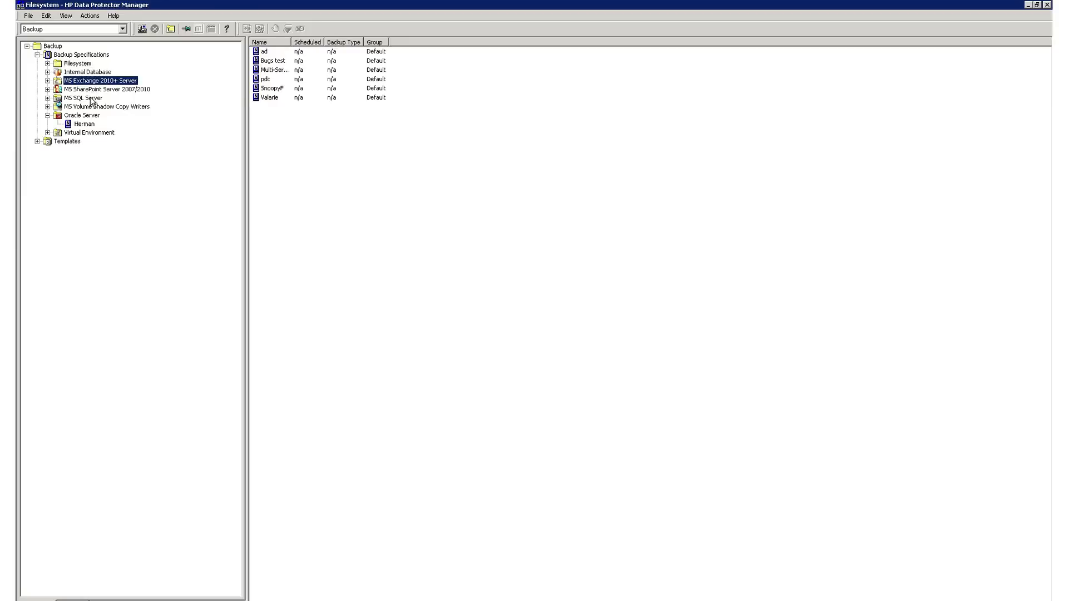
click(85, 133)
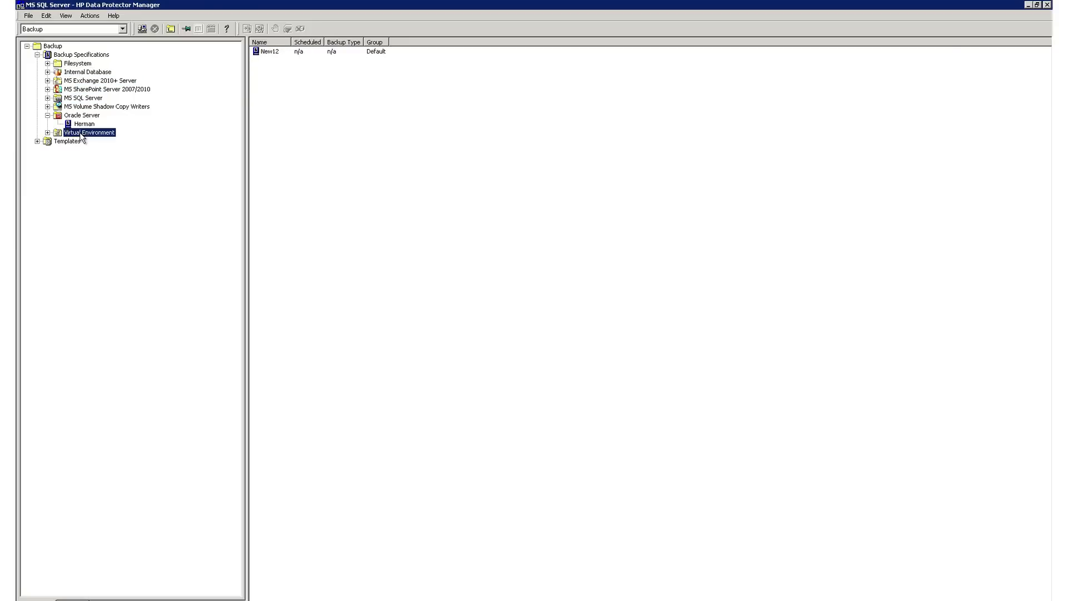
click(83, 132)
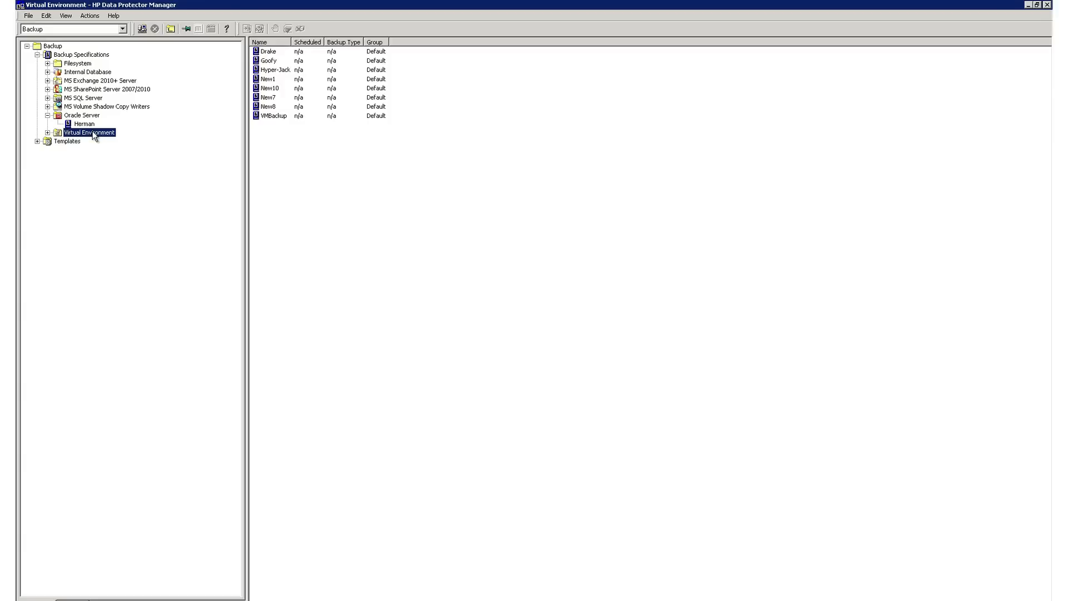
mouse_move(94, 100)
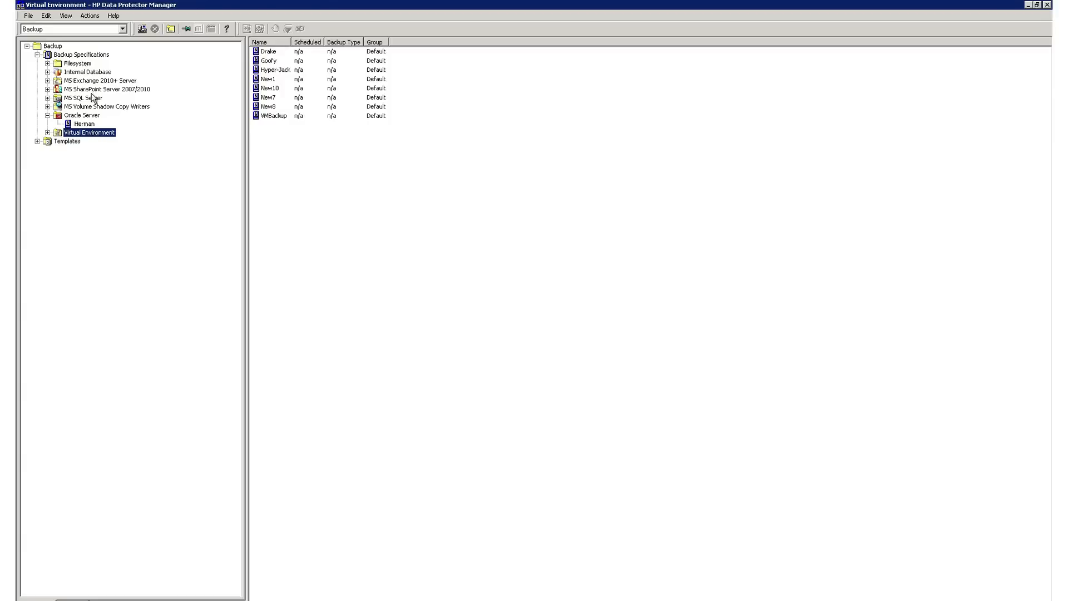
mouse_move(91, 98)
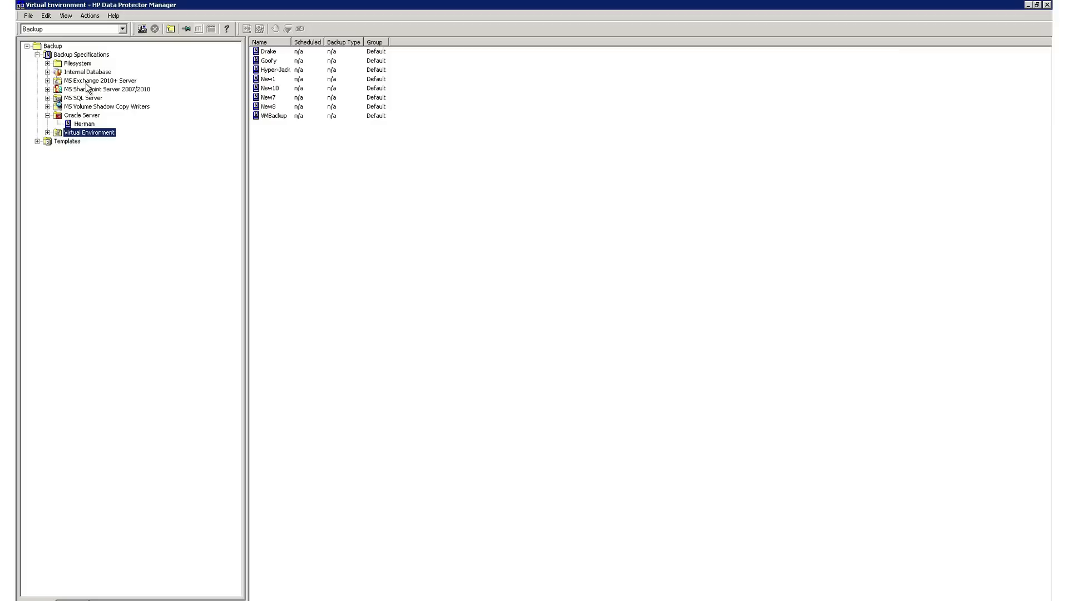
mouse_move(69, 73)
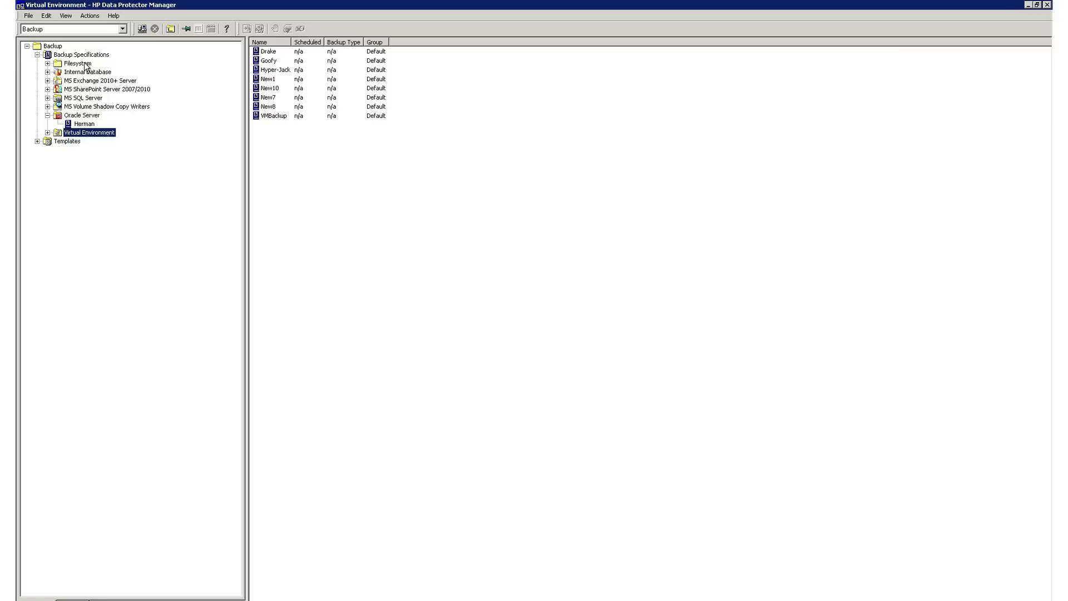
Choose Add Backup on Filesystem to bring up the Create New Backup template list.
right_click(67, 62)
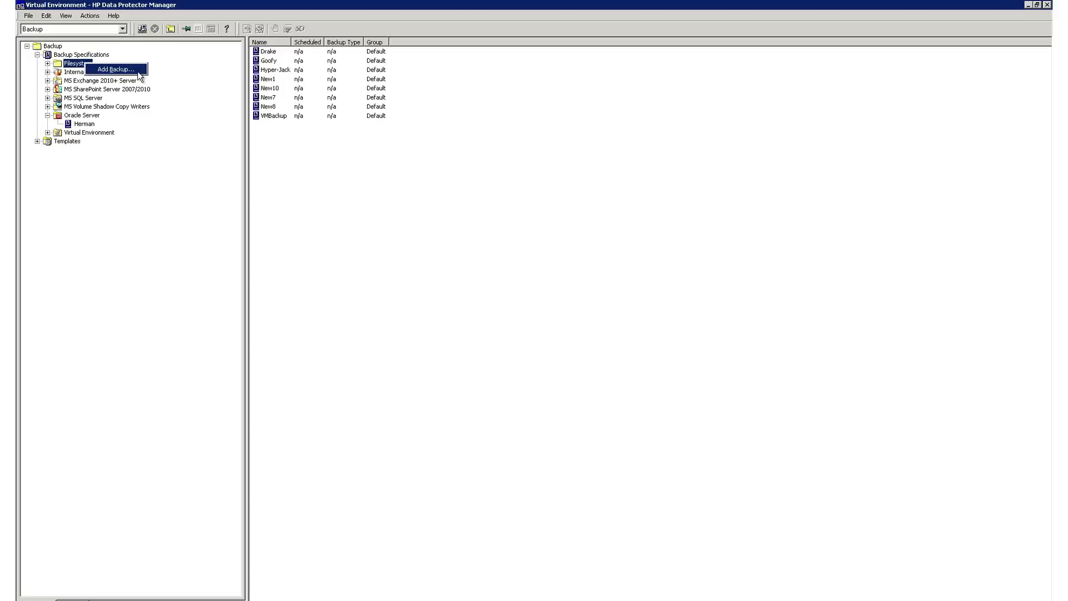
mouse_move(144, 71)
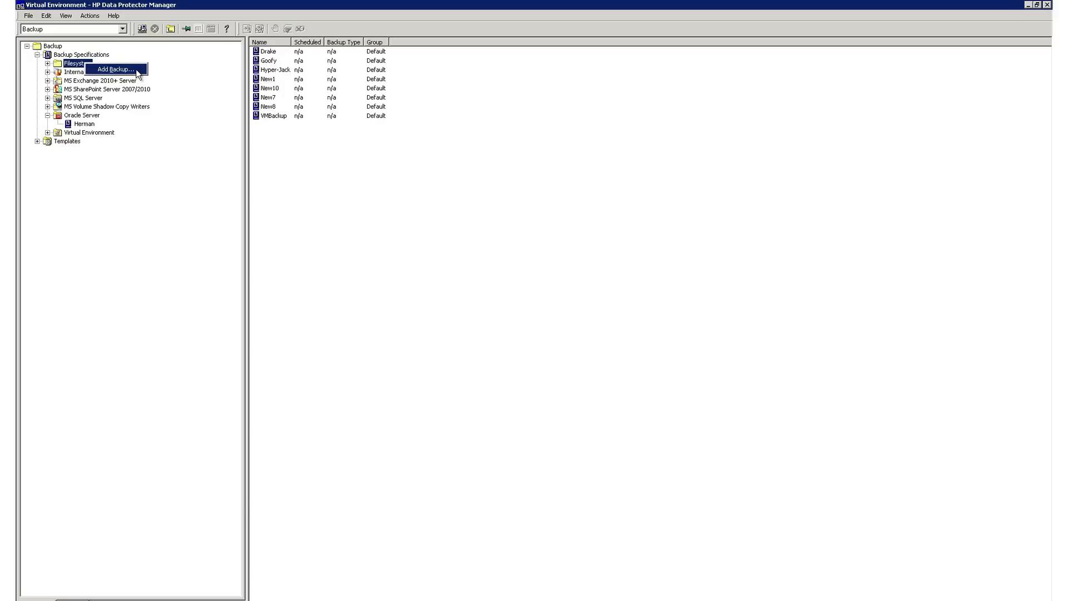
click(125, 69)
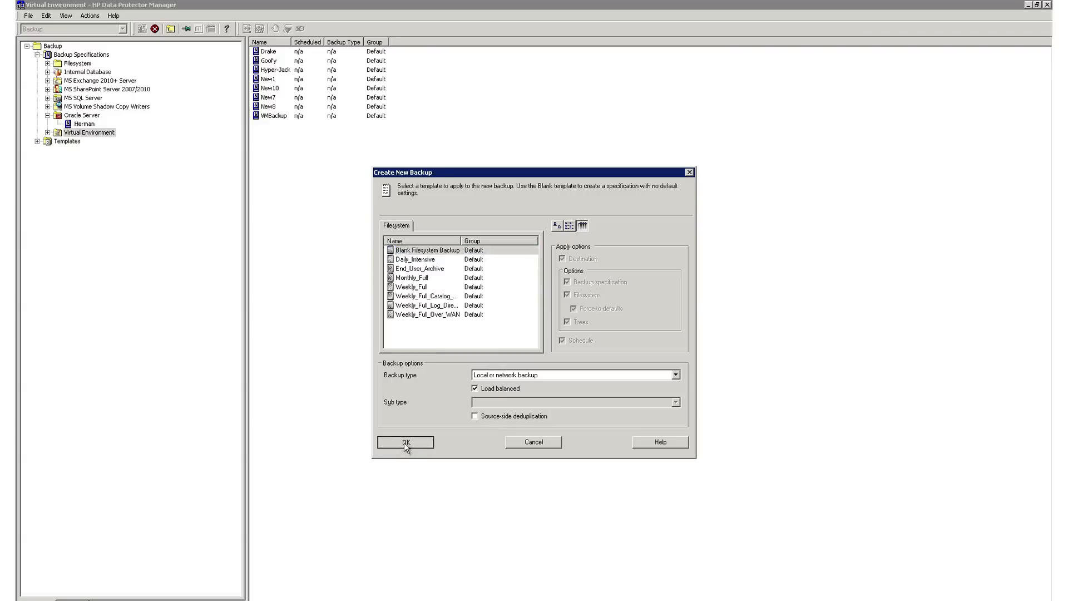
Accept Blank Filesystem Backup, mark a lab host as source and expand herman.dplab.local's volumes.
click(404, 442)
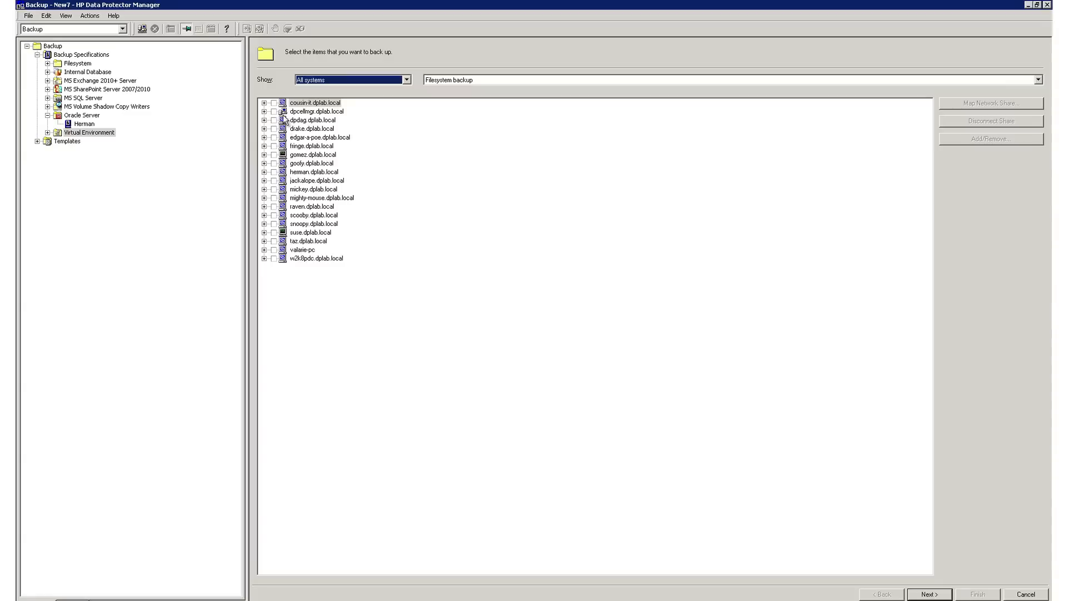
click(274, 103)
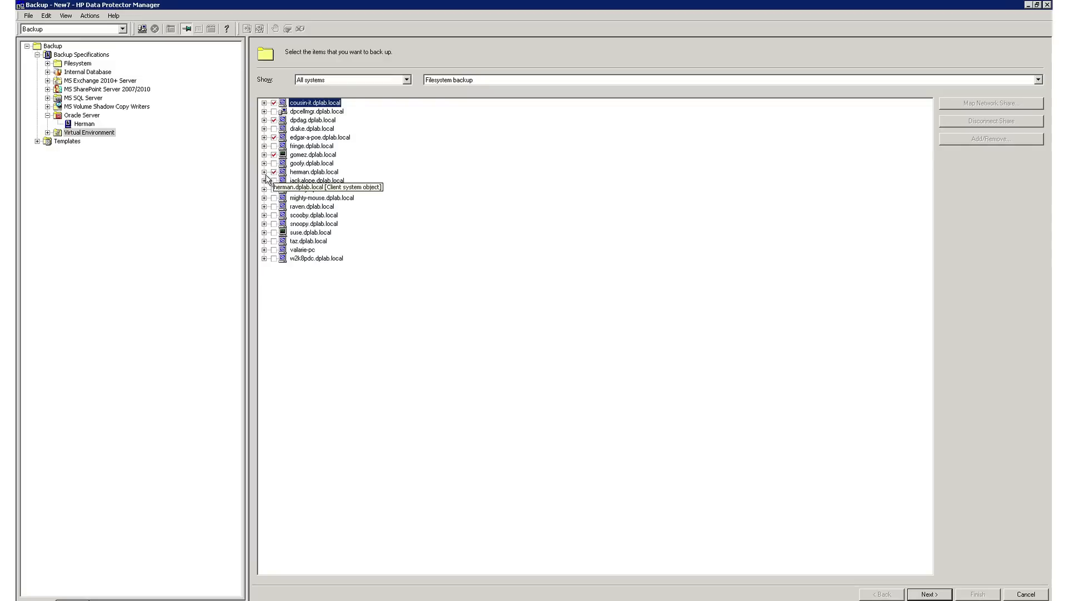
click(265, 172)
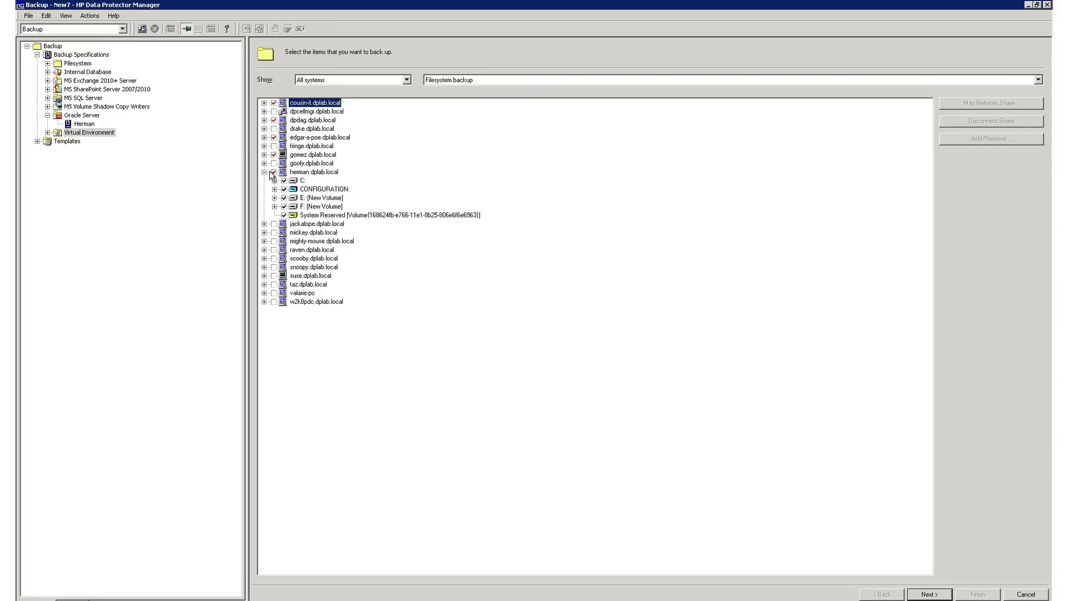
mouse_move(352, 129)
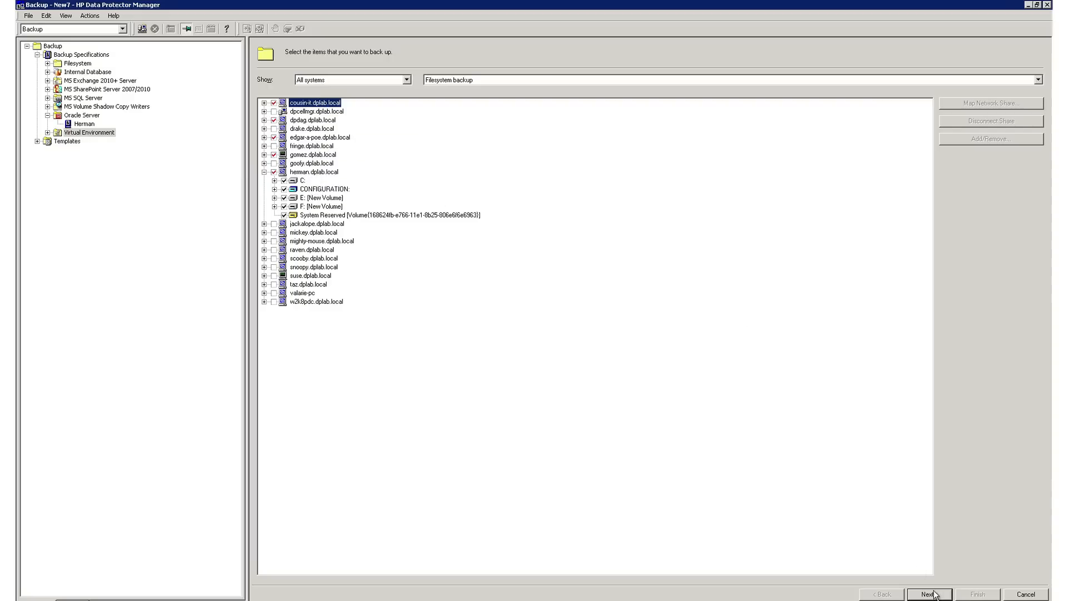
Select the StoreOnce VSA device as destination and show the filesystem protection period choices.
click(932, 594)
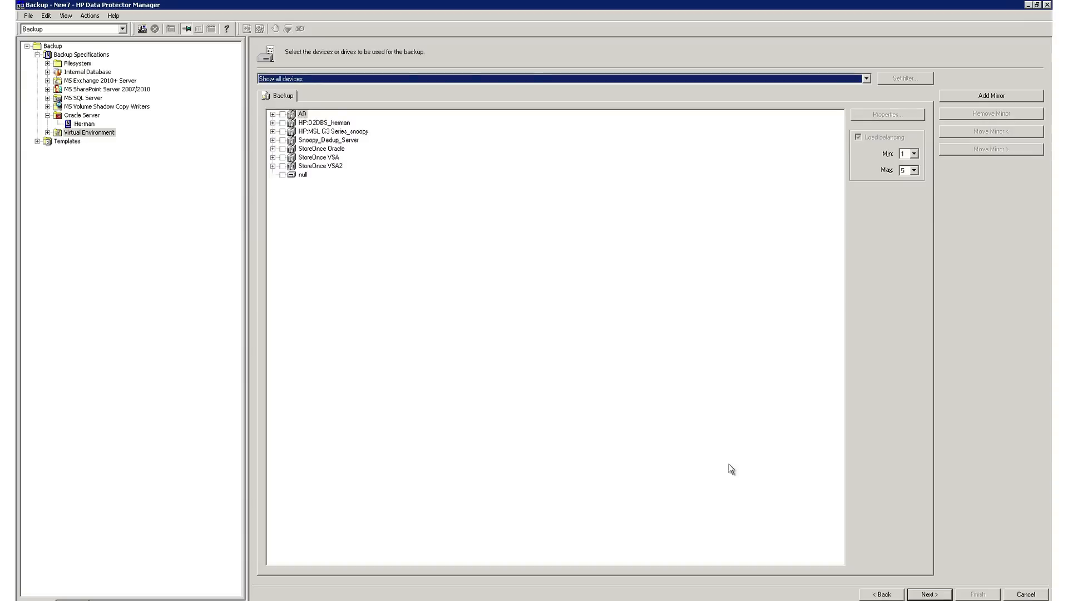
mouse_move(621, 376)
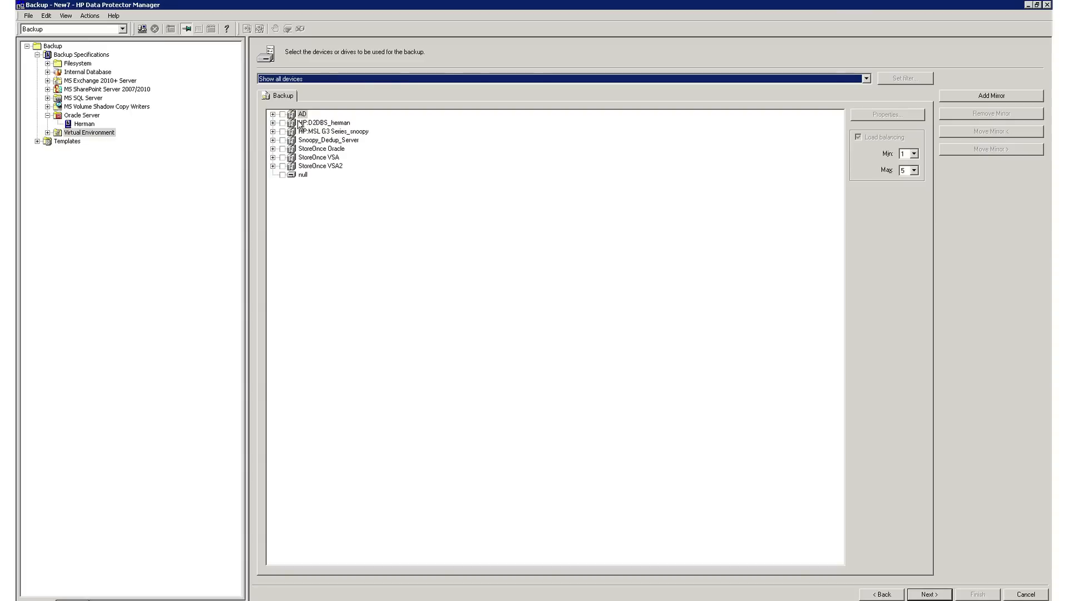
click(329, 131)
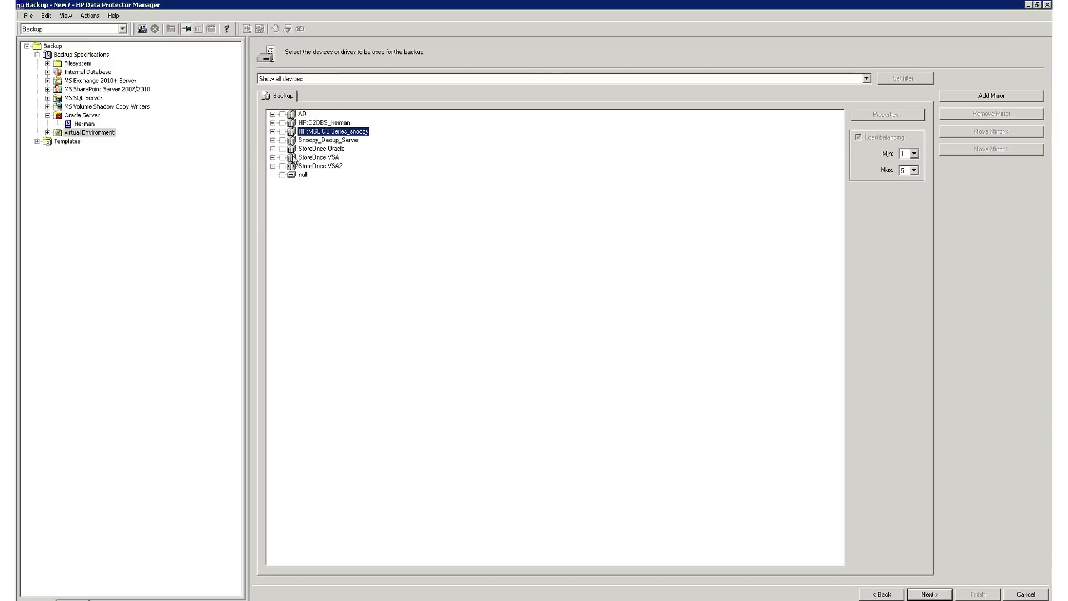
click(281, 156)
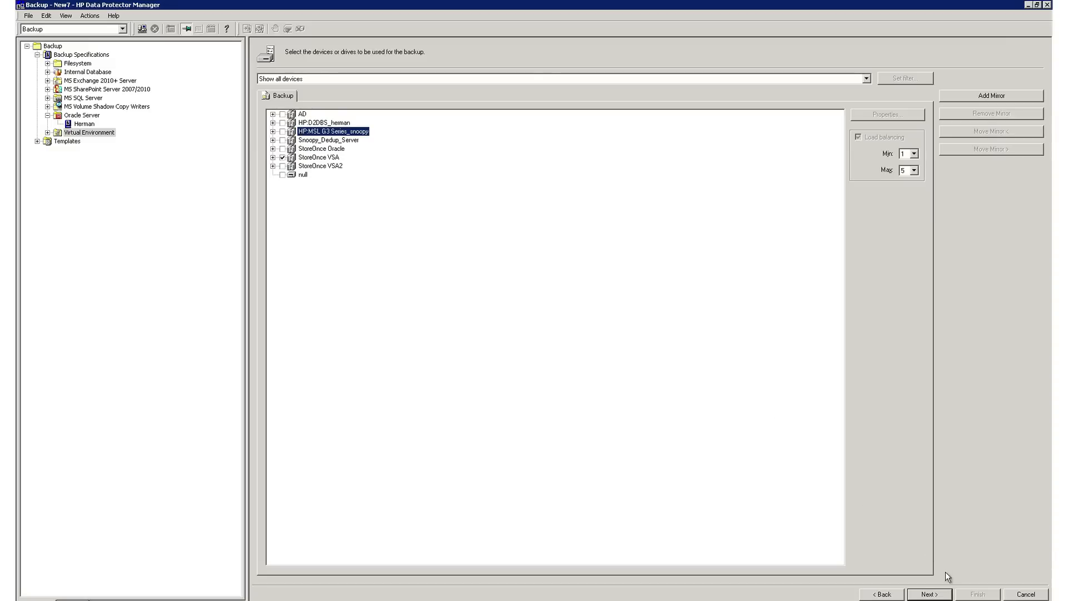
click(928, 594)
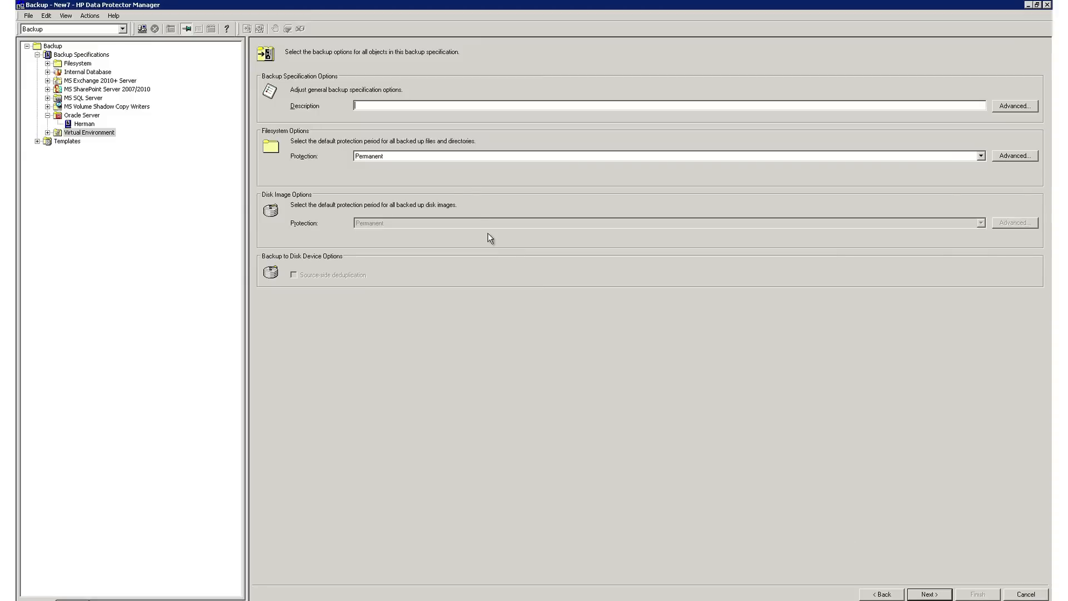
click(980, 154)
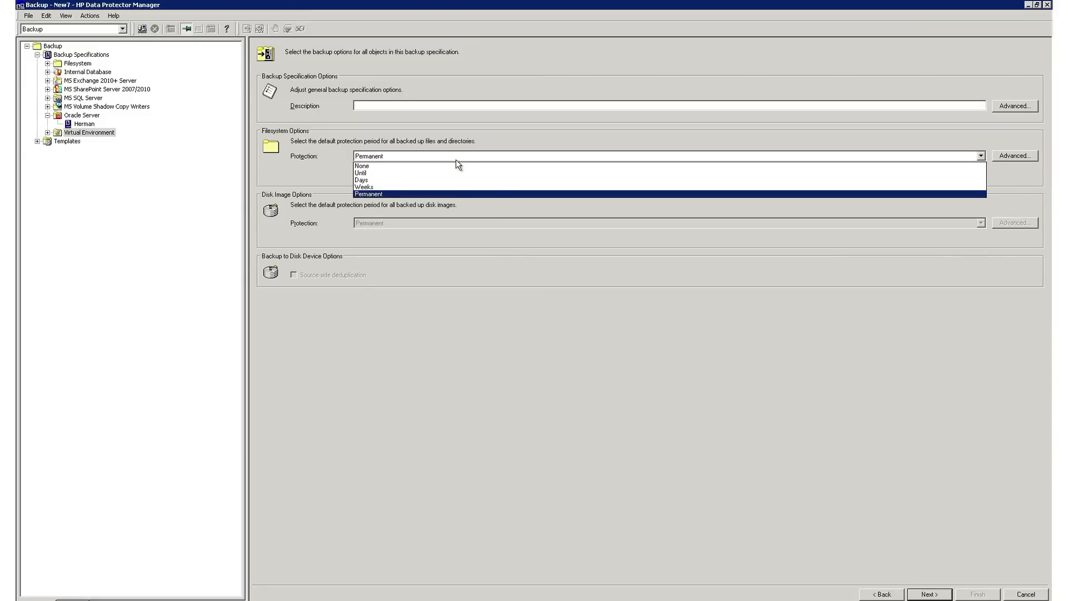
mouse_move(452, 188)
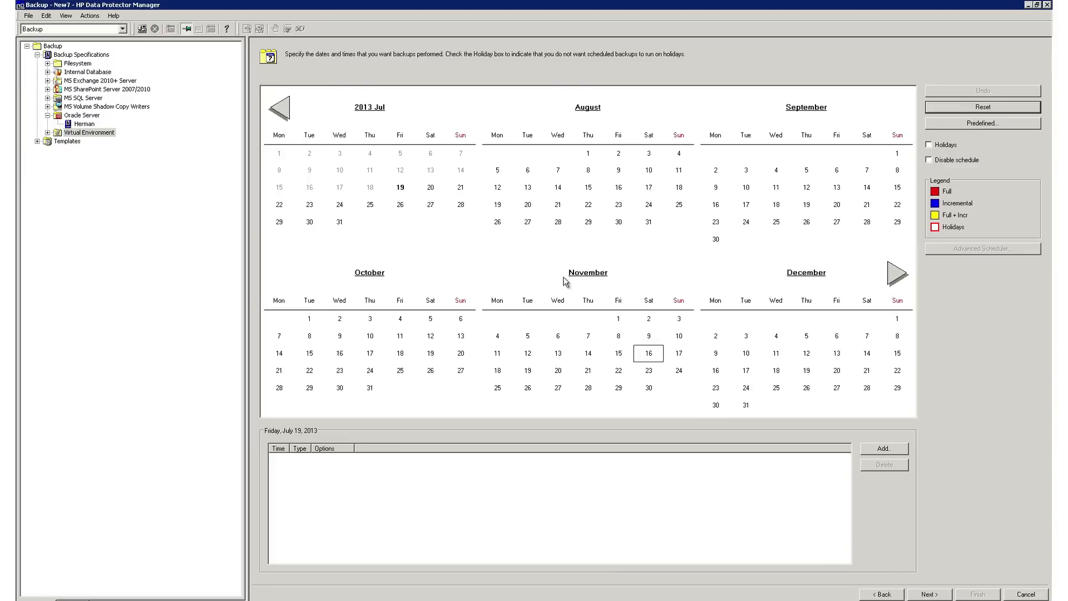
Schedule weekly incremental backups Monday through Thursday from the calendar.
right_click(400, 187)
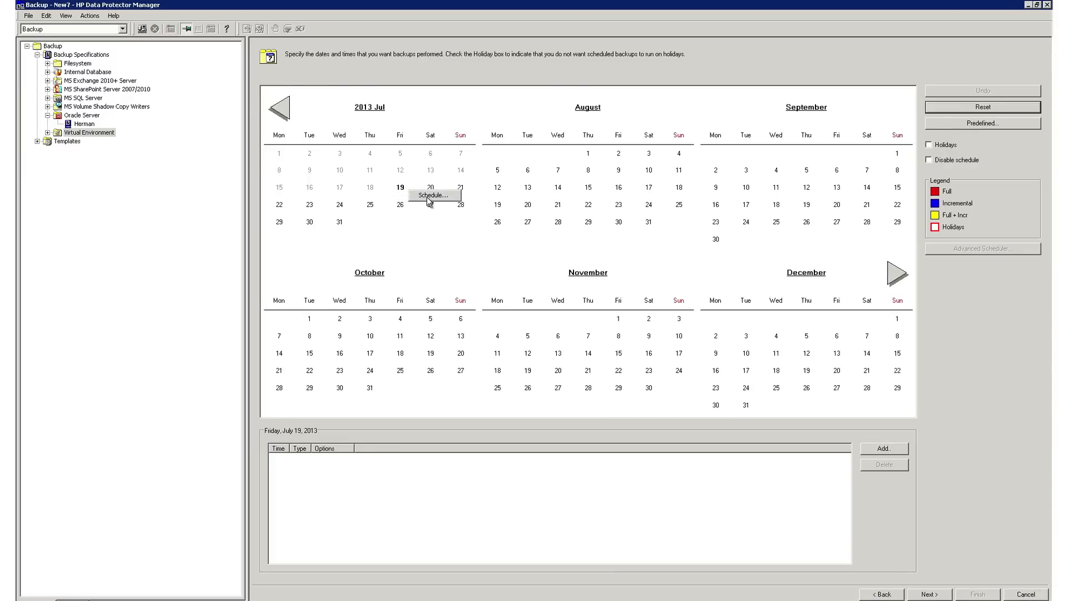
click(434, 195)
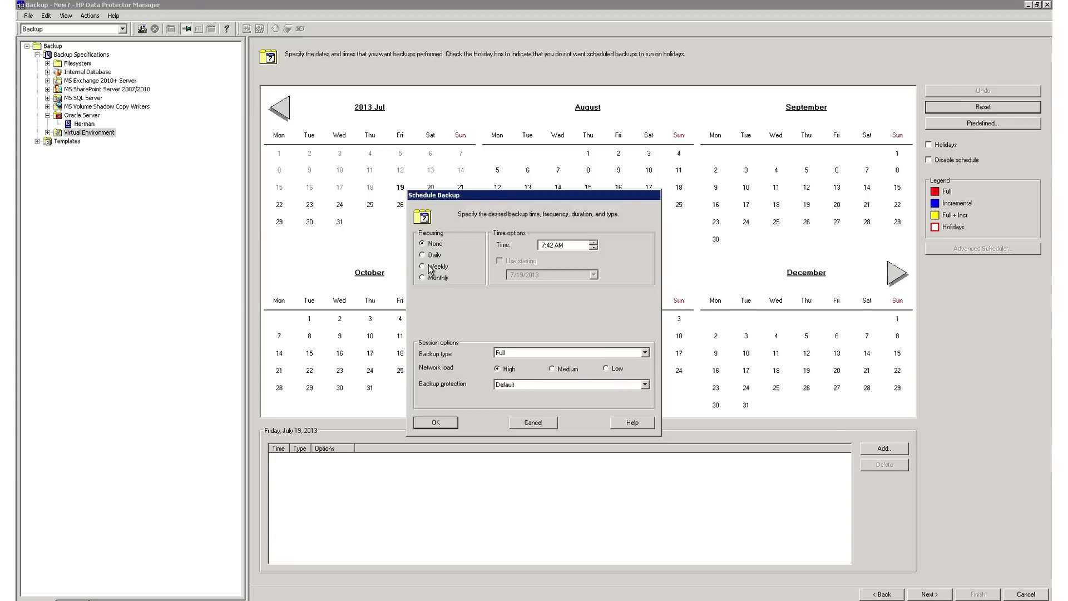
click(423, 266)
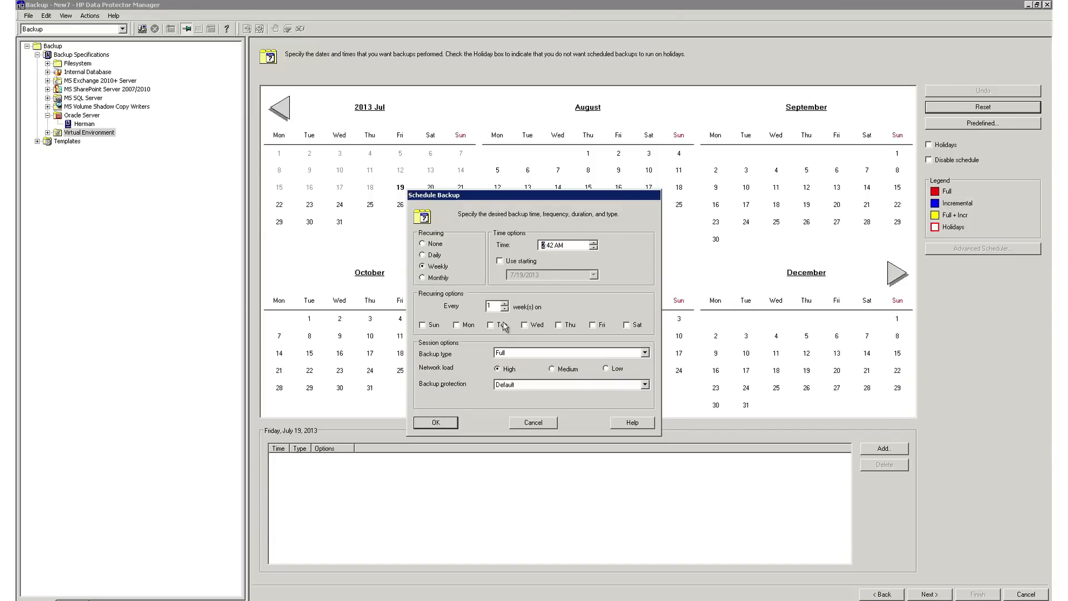
click(489, 325)
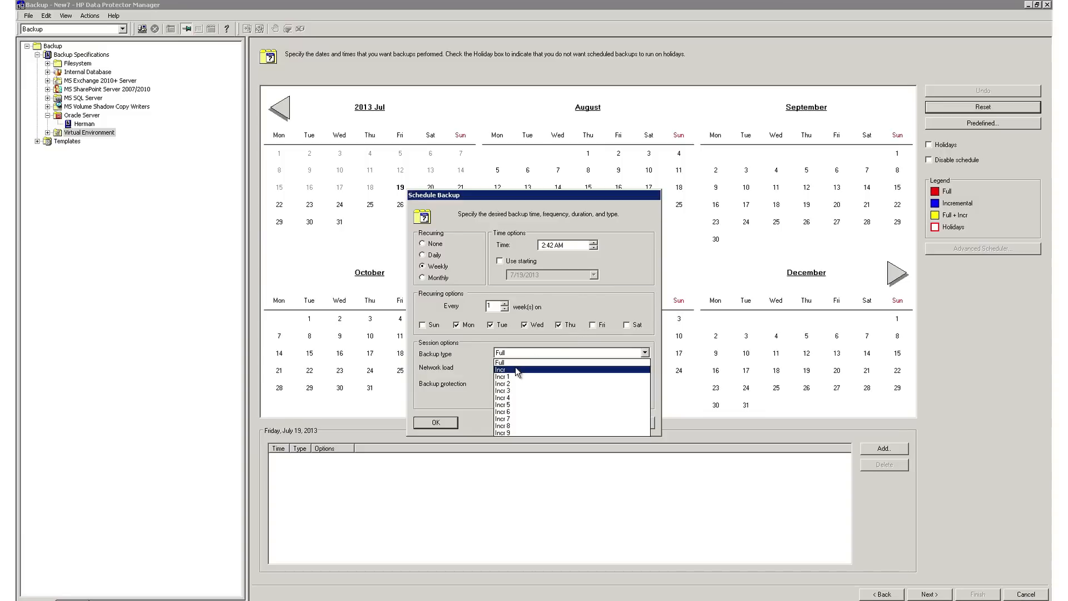
click(435, 423)
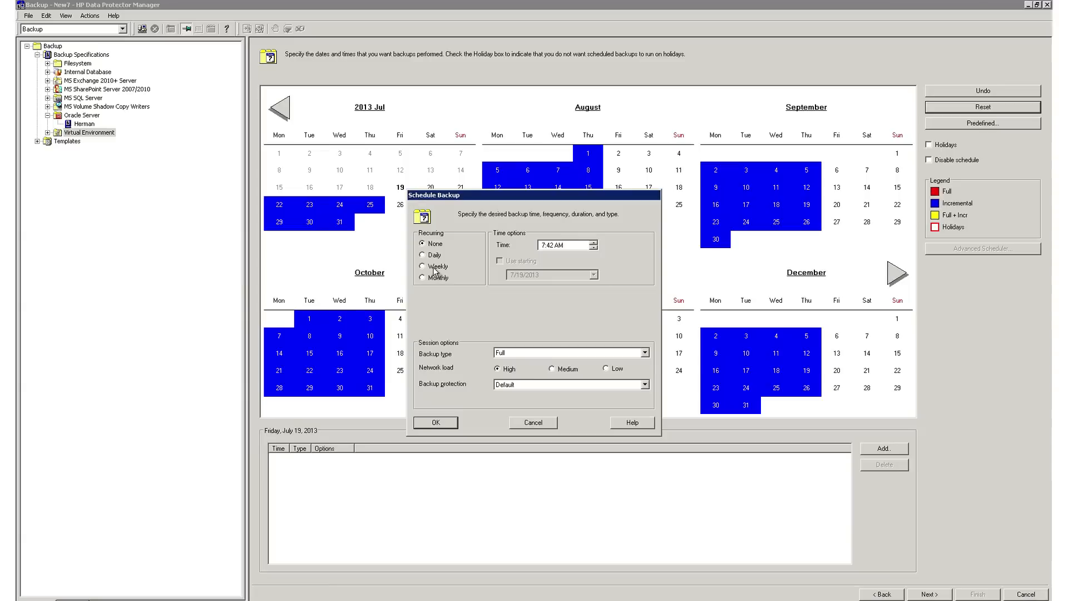
Add a weekly full backup every Friday at 2:42 AM.
click(423, 266)
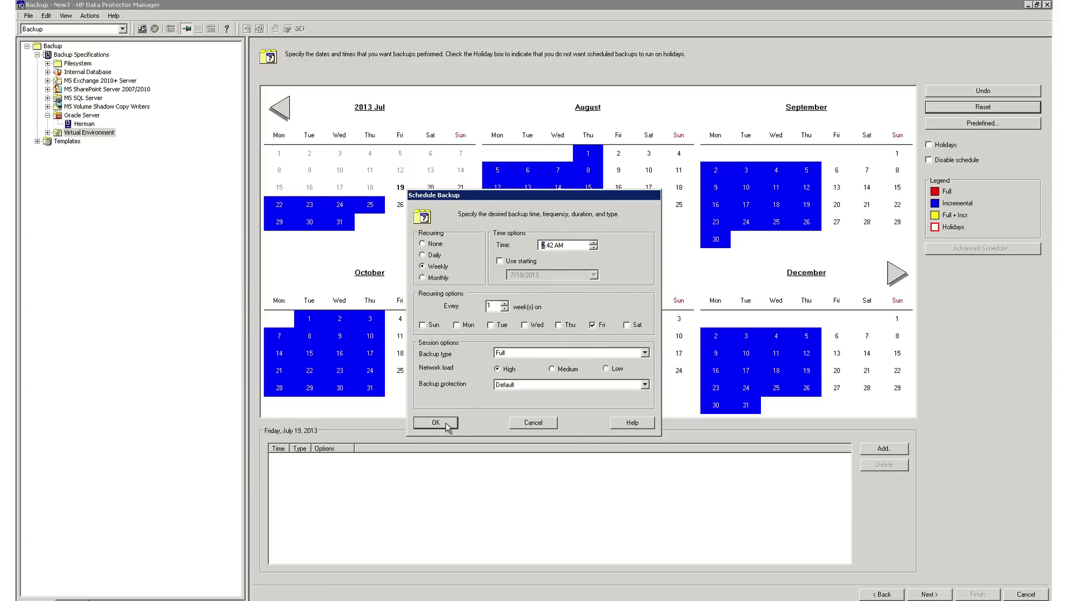
click(434, 423)
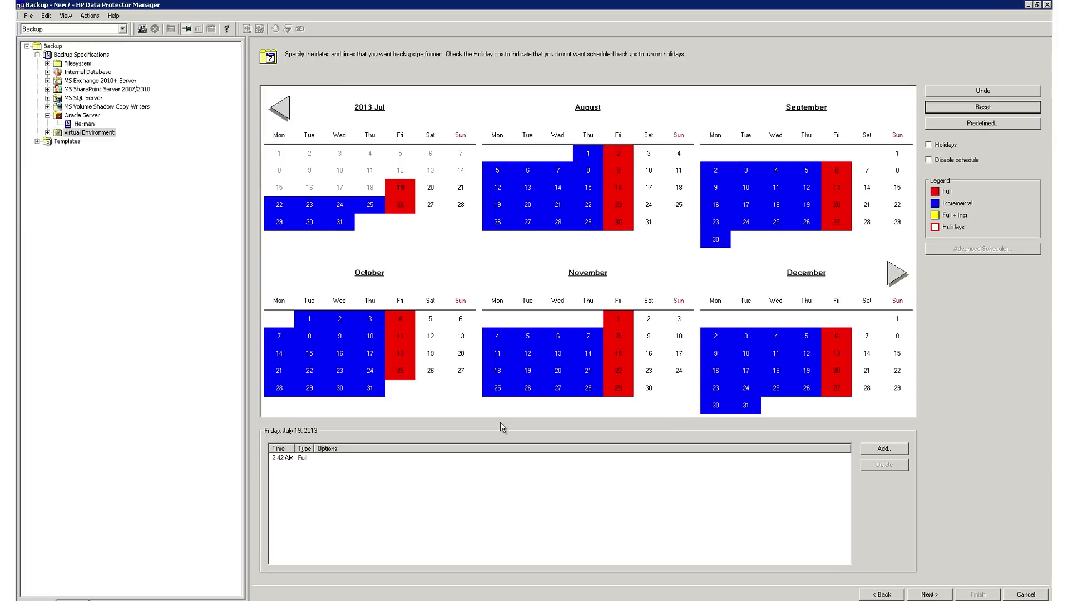
mouse_move(516, 431)
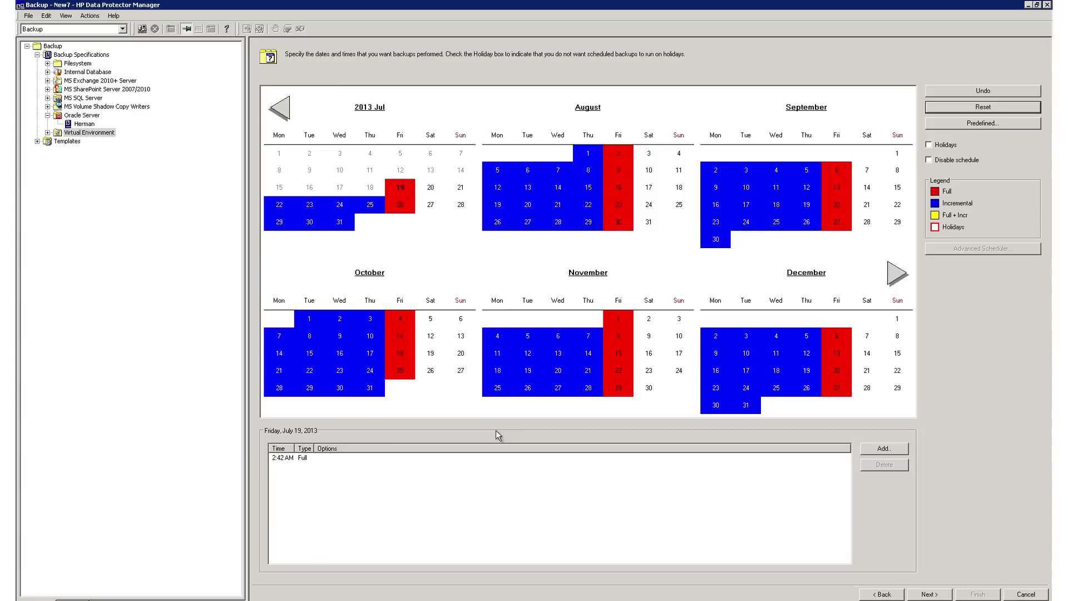
Advance through the client summary to the finishing page with save and start options.
click(878, 594)
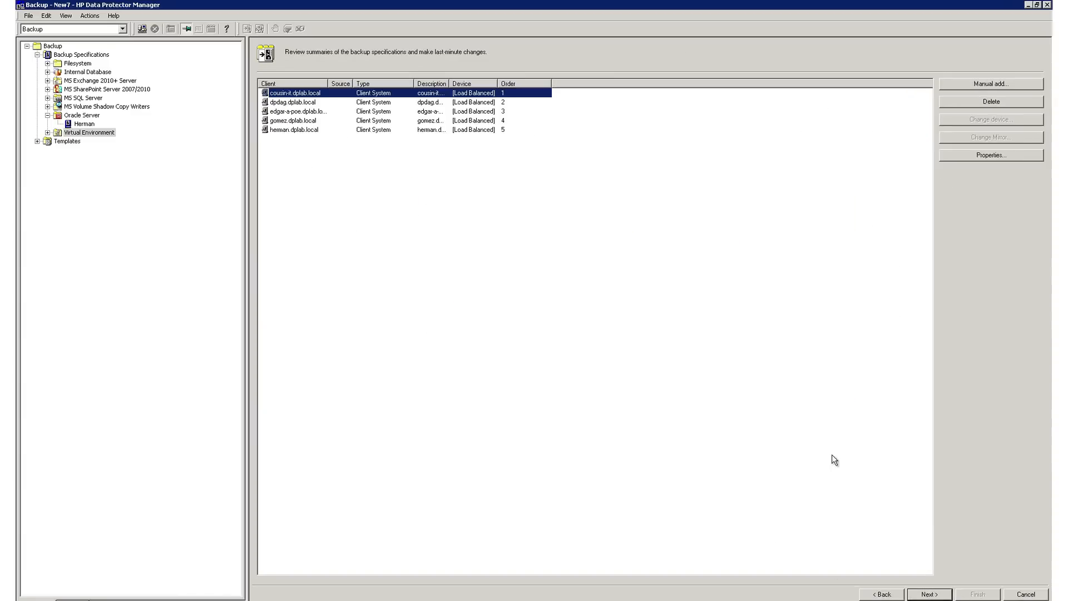
click(932, 594)
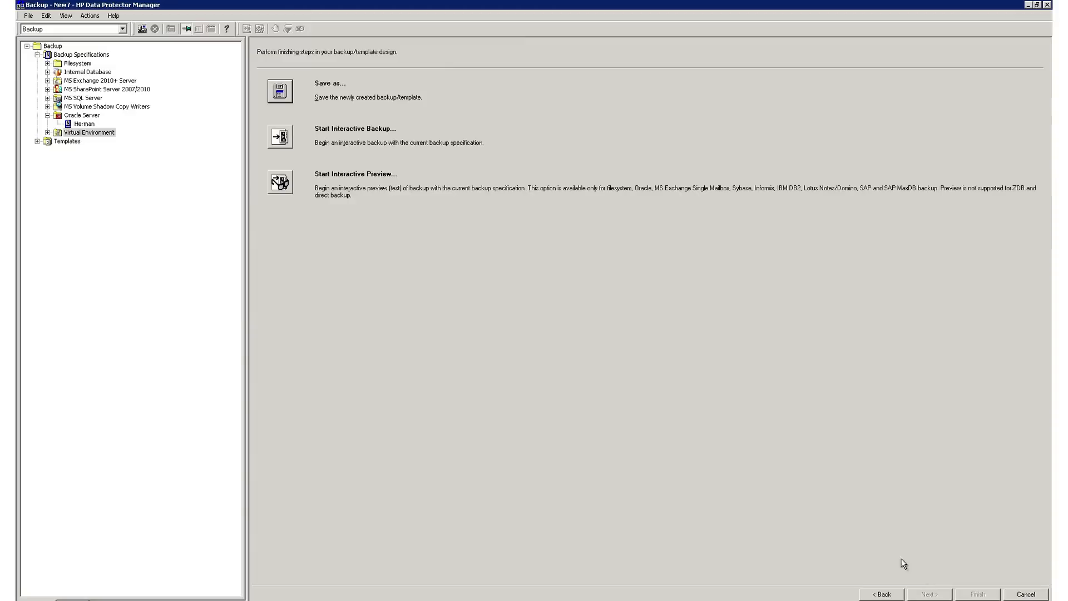
mouse_move(271, 129)
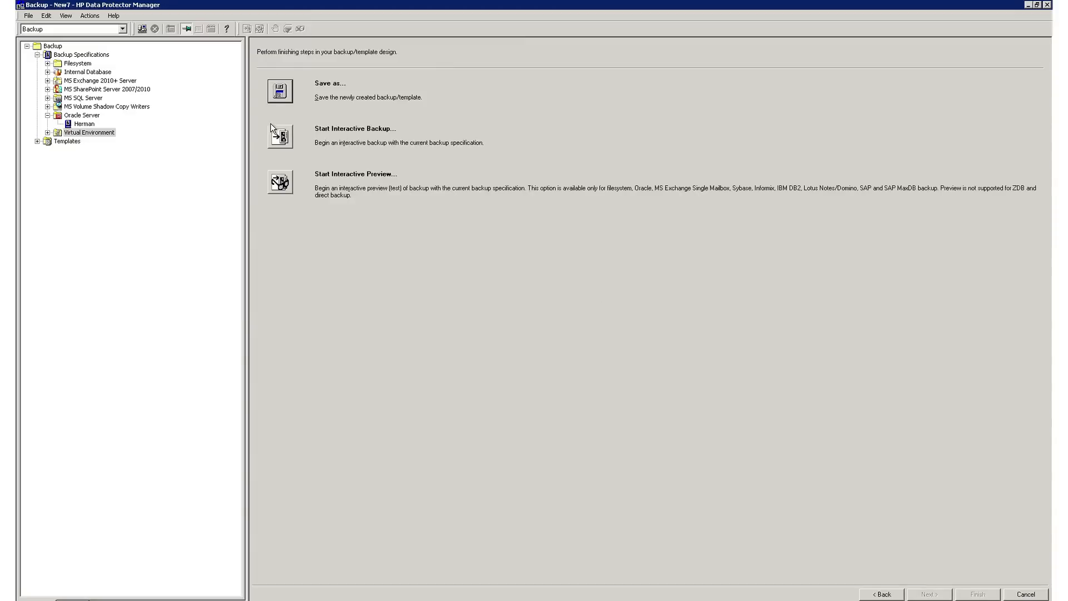
mouse_move(269, 191)
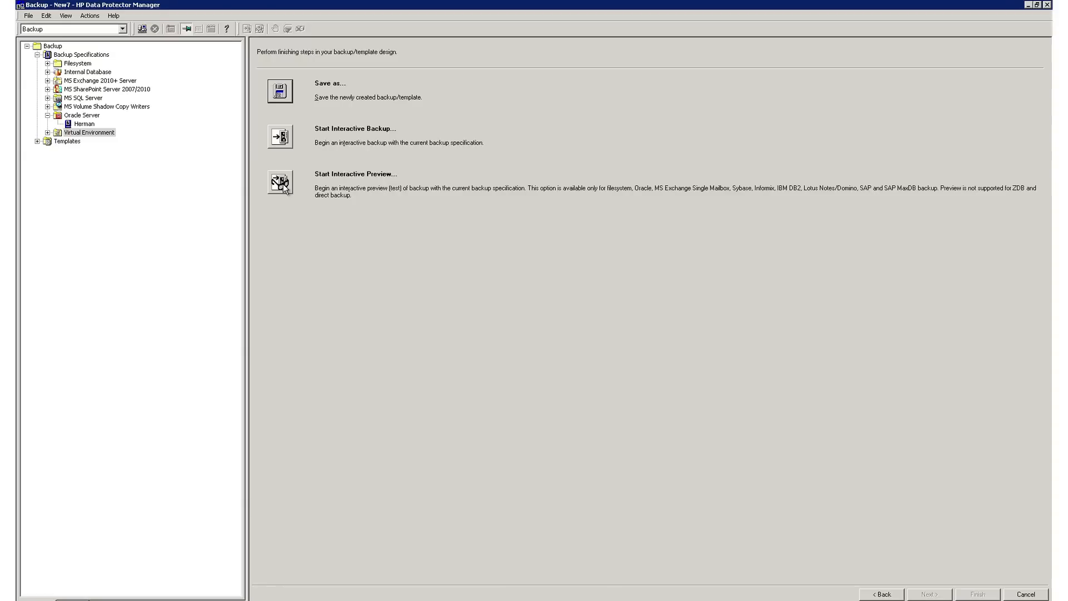
mouse_move(284, 183)
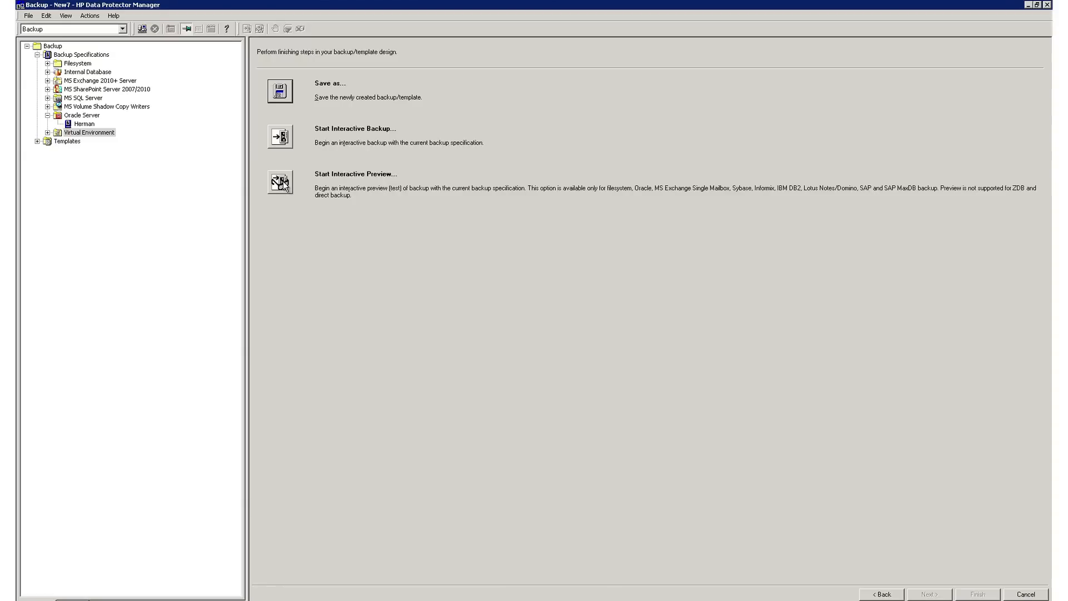
mouse_move(158, 129)
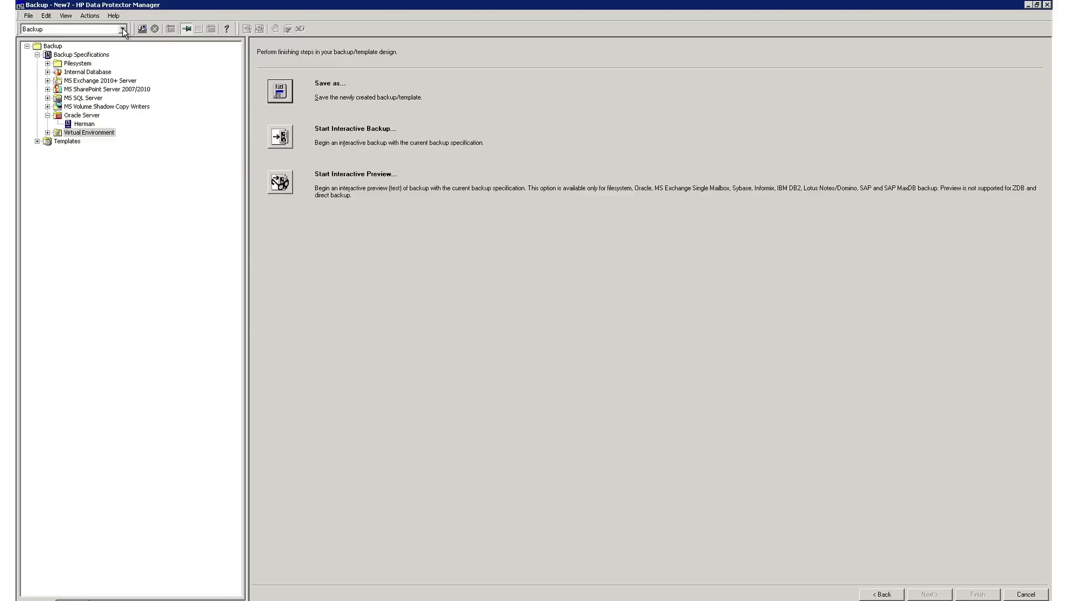
Switch to the Restore context and expand snoopy's H: volume to list its backed-up files.
click(121, 29)
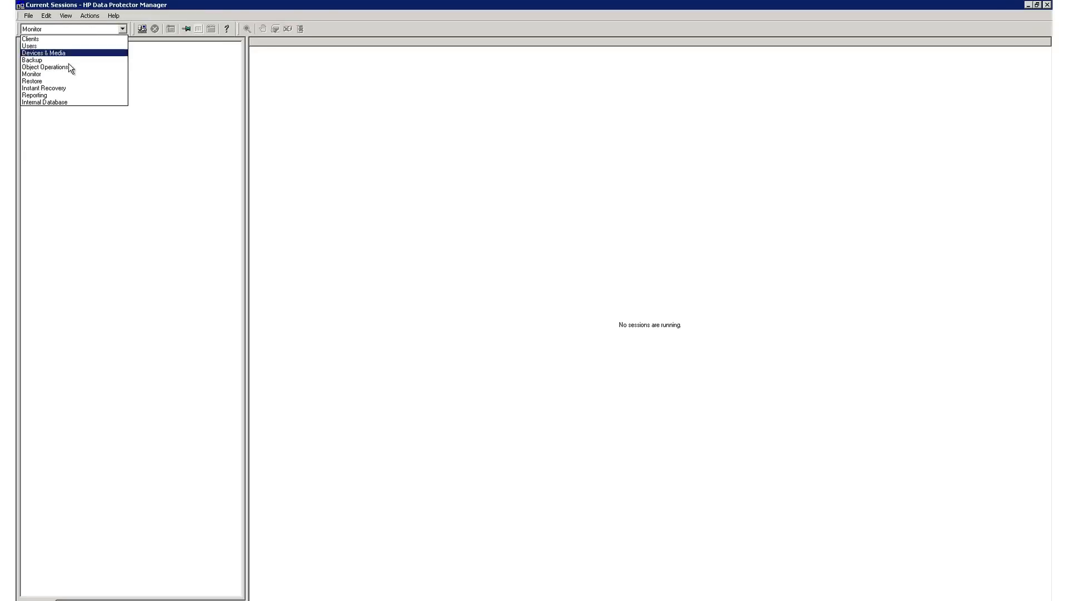
click(31, 80)
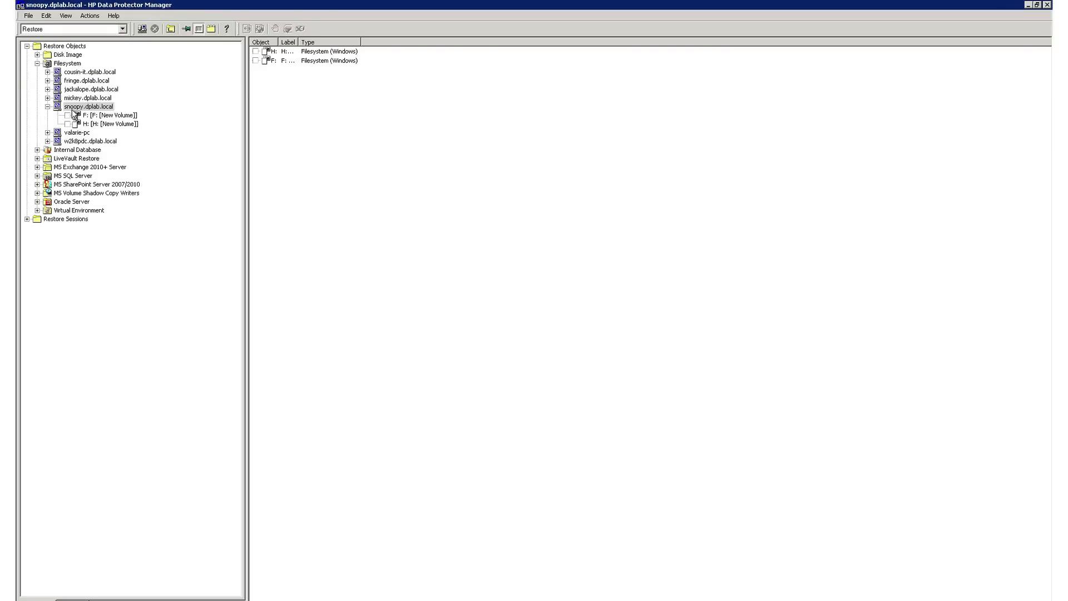
click(102, 123)
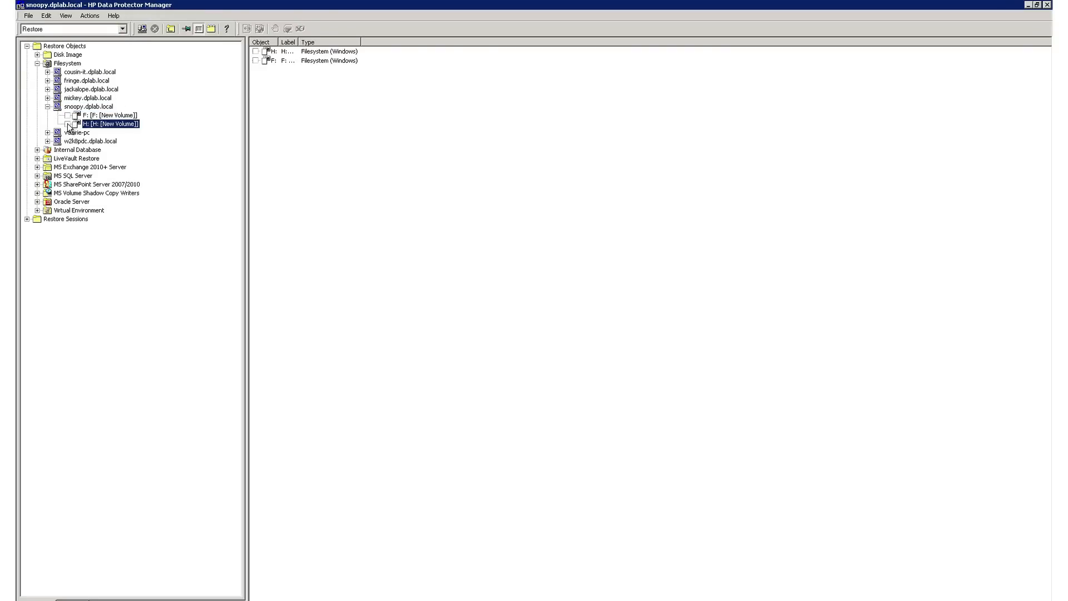
click(65, 123)
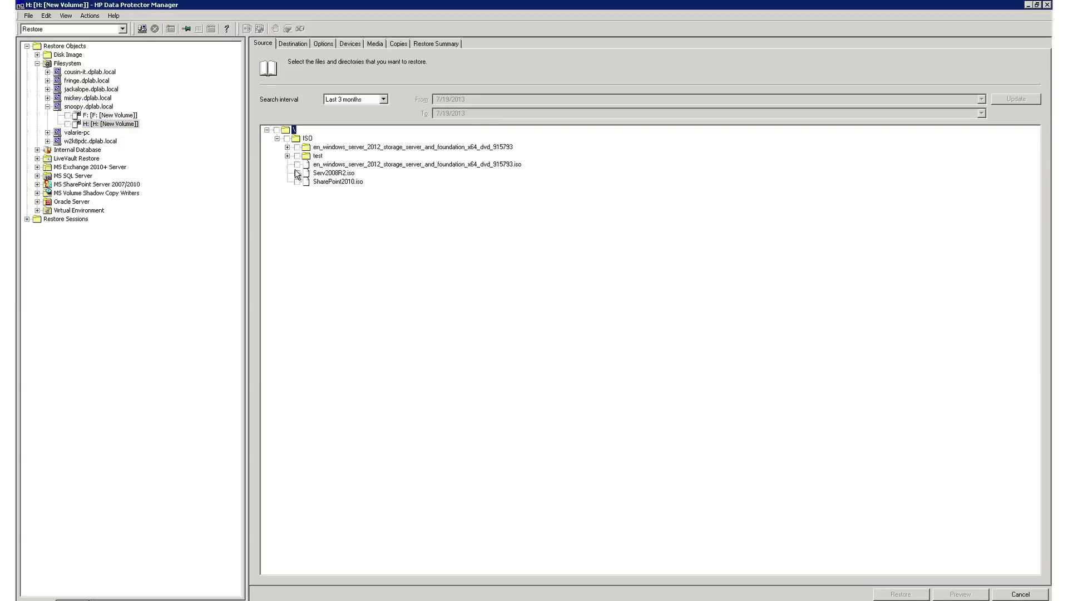
Mark Serv2008R2.iso for restore, choose its 7/18/2013 full version, and list destination choices.
click(297, 172)
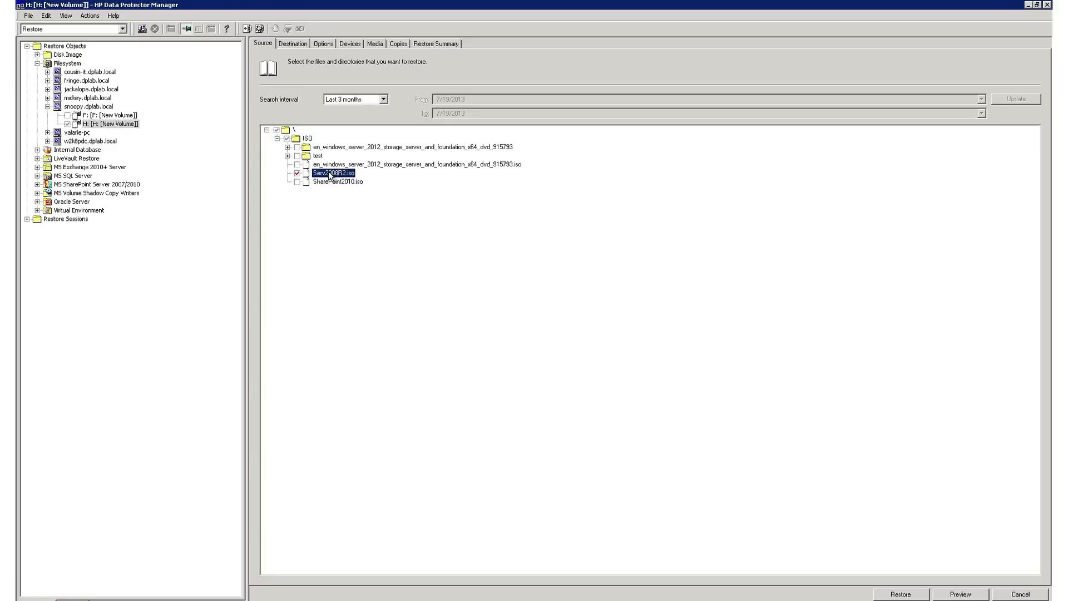
double_click(332, 172)
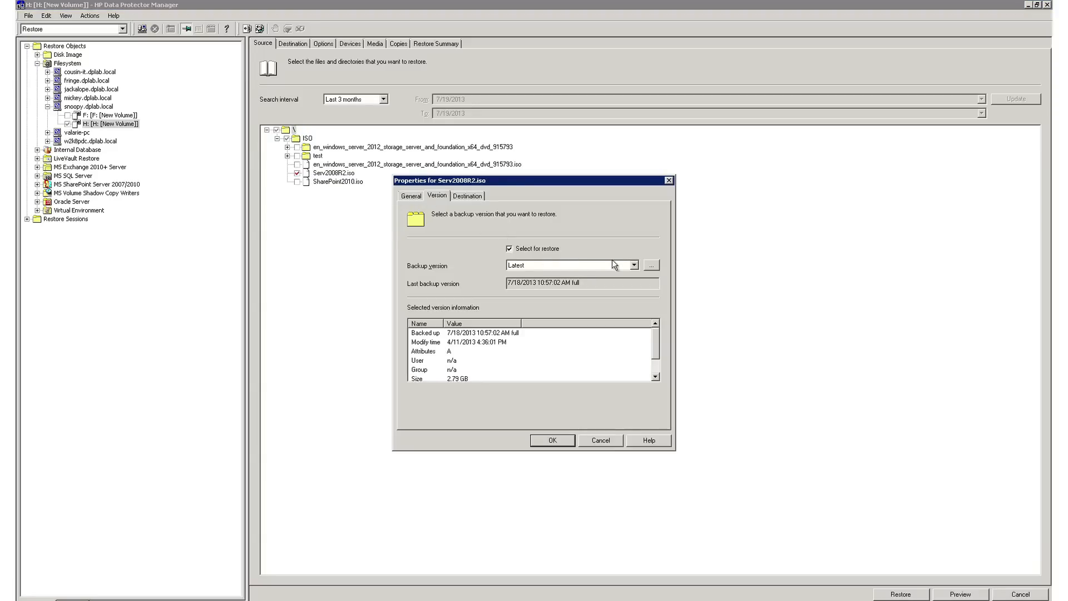
click(635, 264)
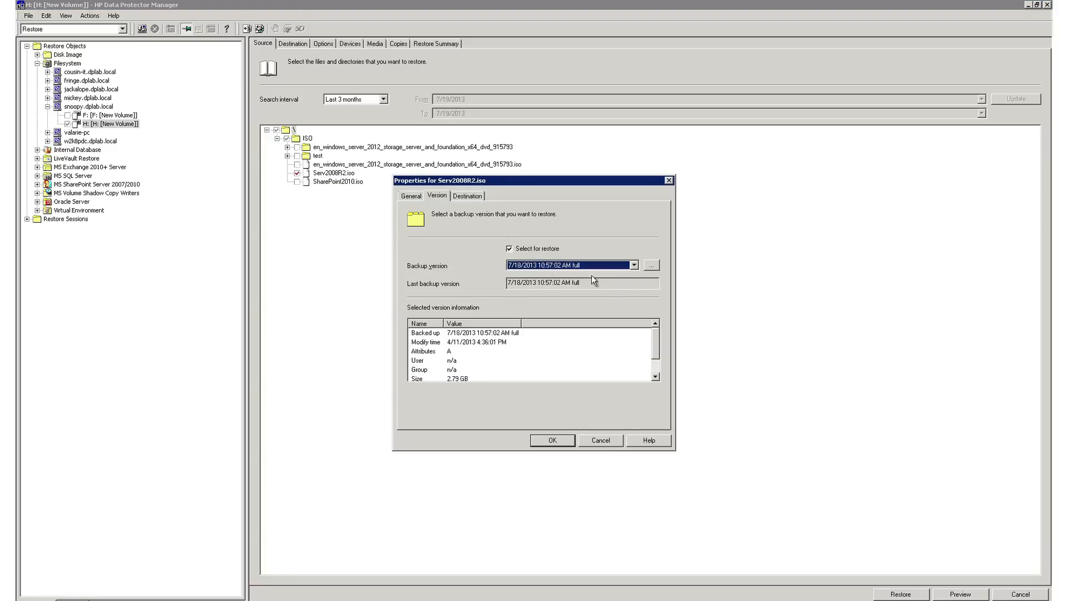
click(467, 195)
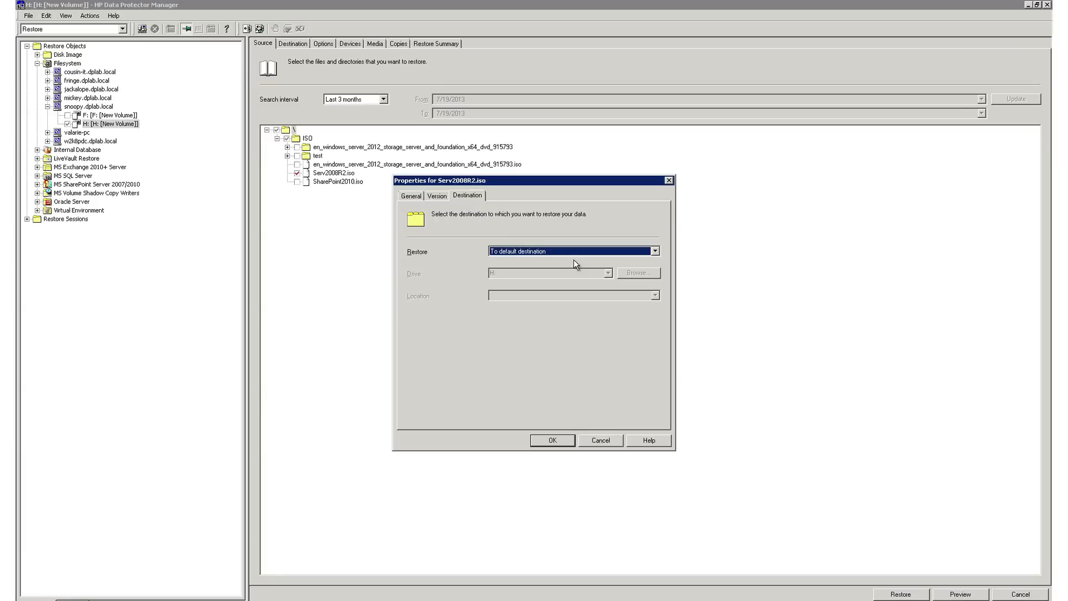
click(654, 251)
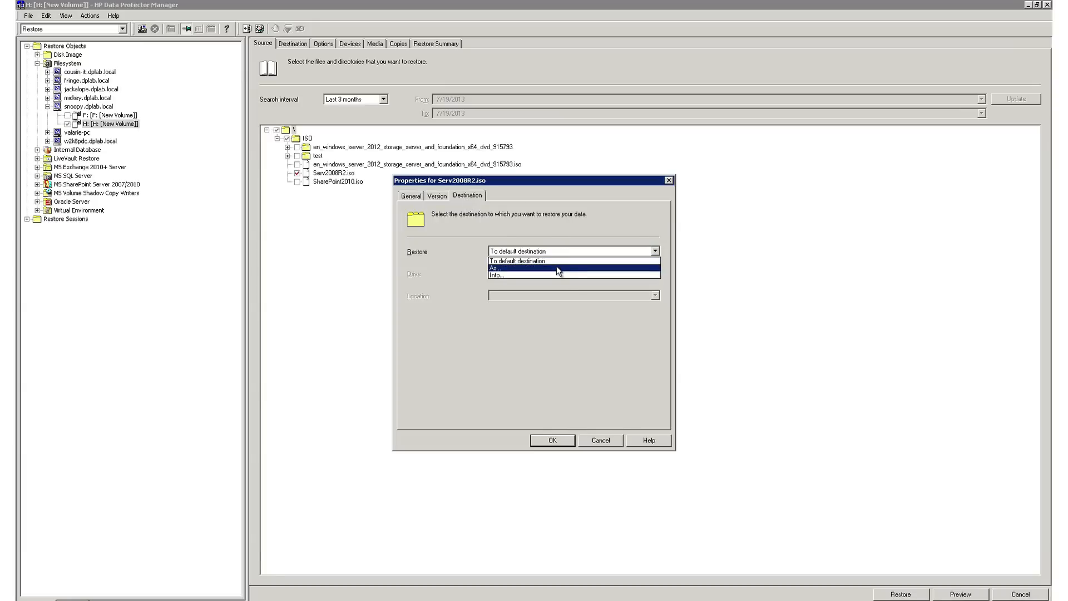
mouse_move(556, 278)
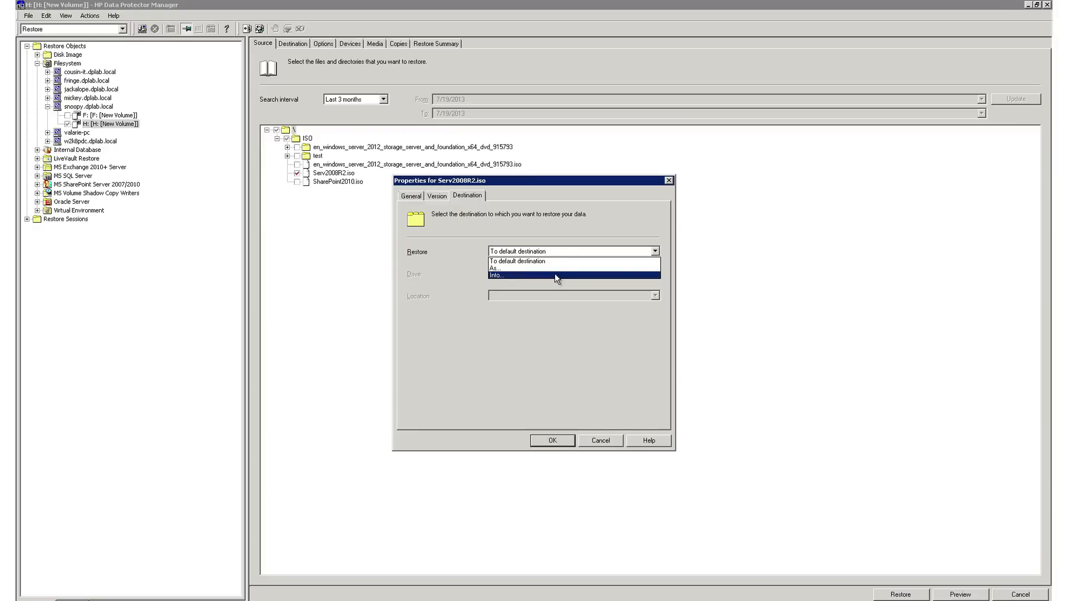